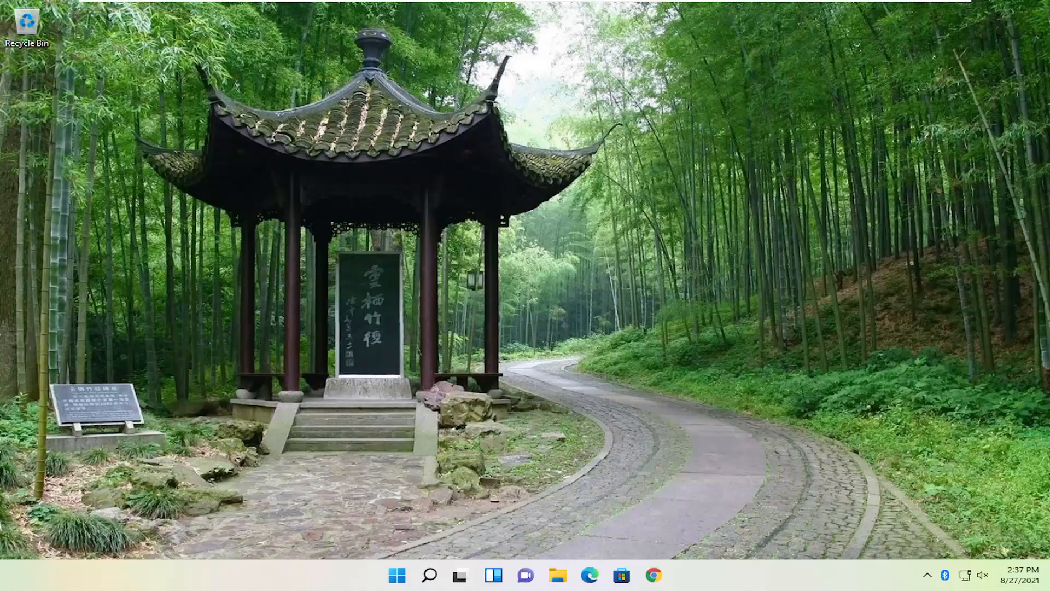
pyautogui.moveTo(543, 296)
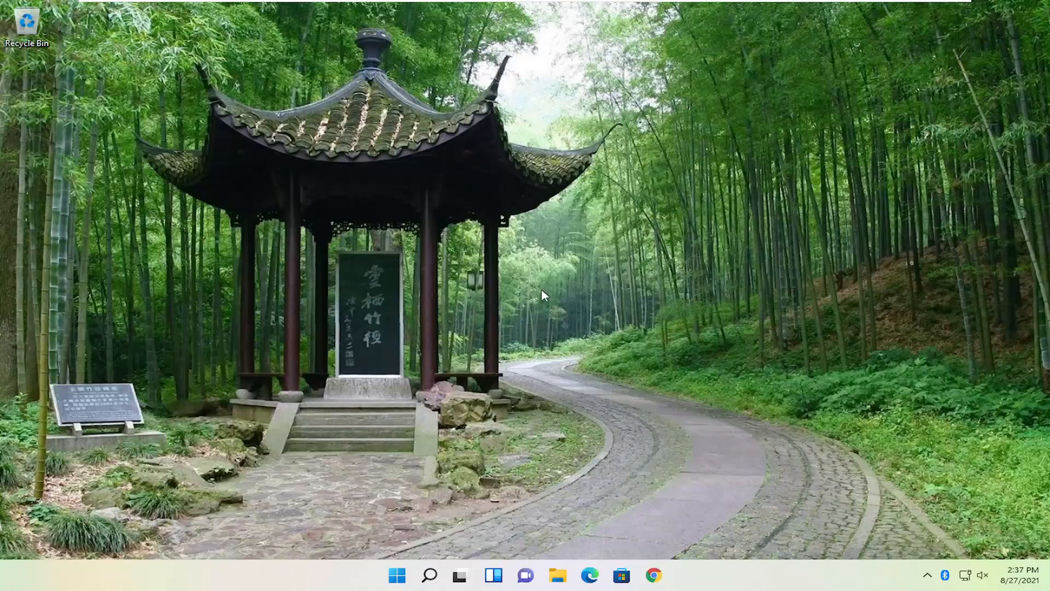
pyautogui.moveTo(512, 544)
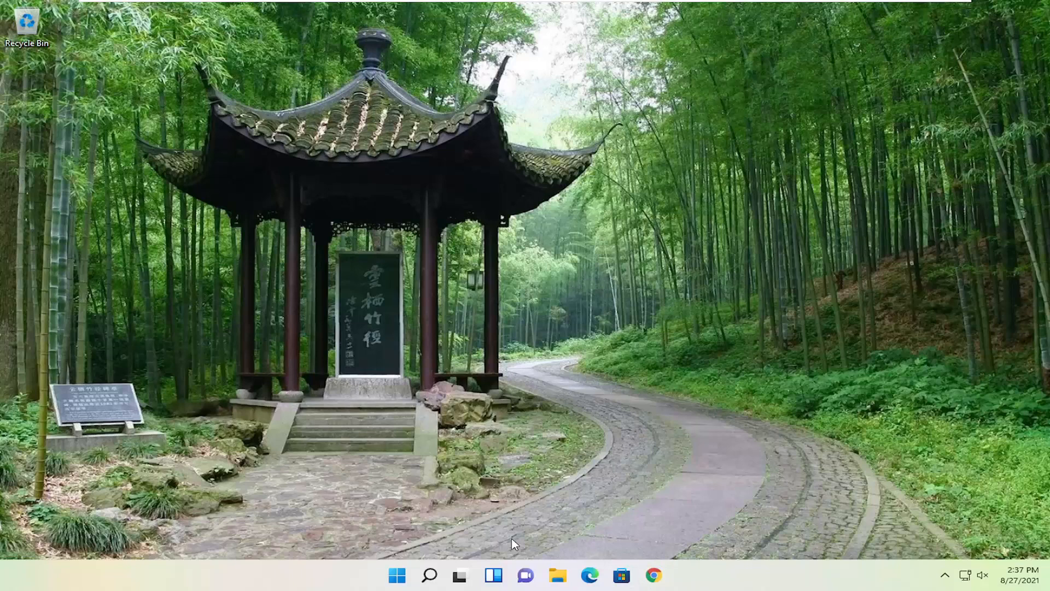
pyautogui.moveTo(20, 586)
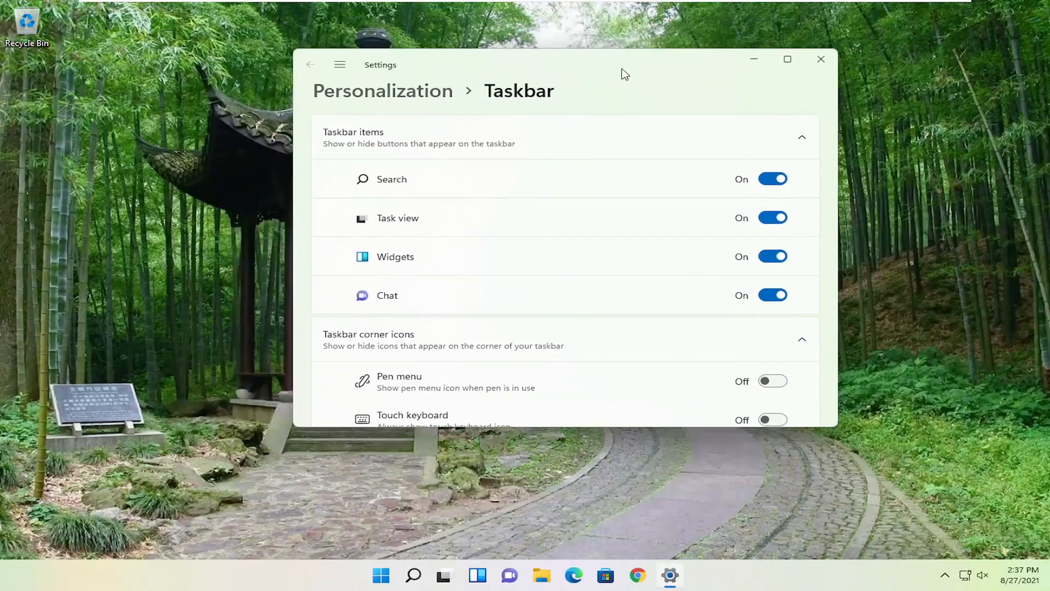
# Set Taskbar alignment to Left under Taskbar behaviors.
pyautogui.scroll(-3)
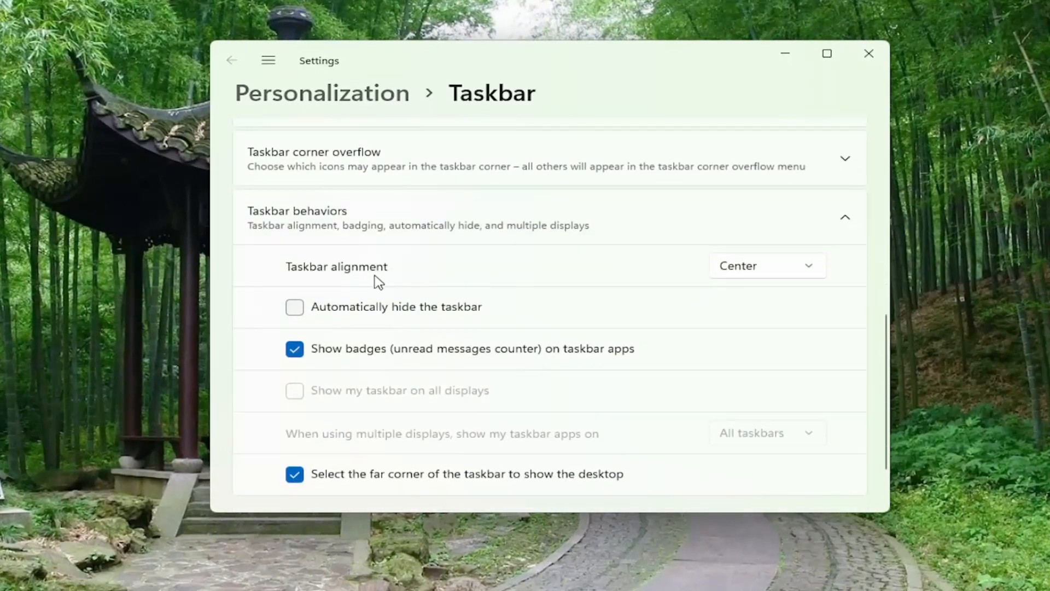
pyautogui.click(766, 264)
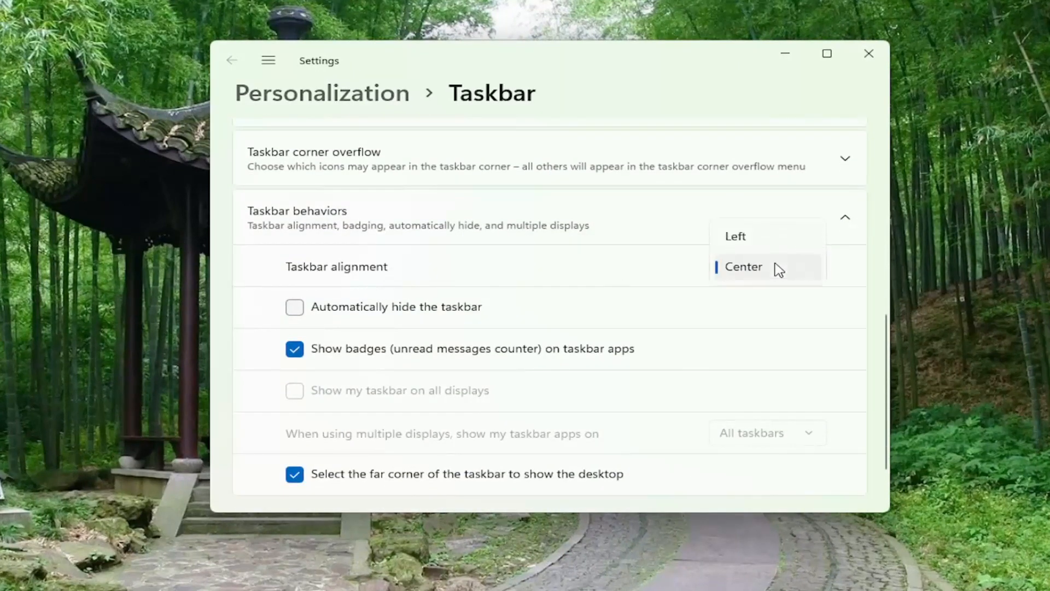
pyautogui.click(734, 237)
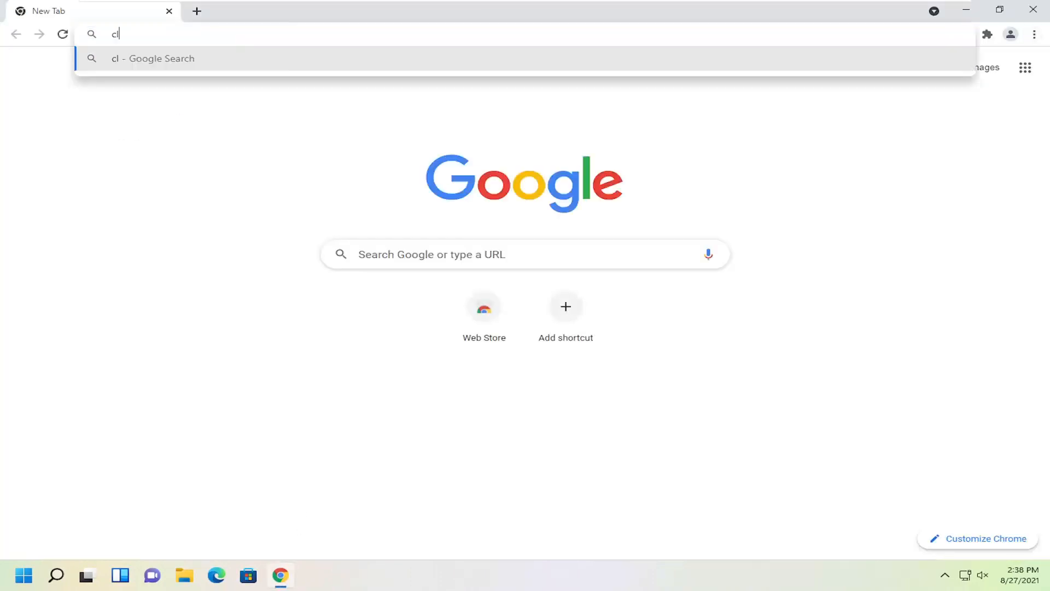
# Search Google for 'classic shell' and reach the classicshell.net download page.
pyautogui.write('classic shell')
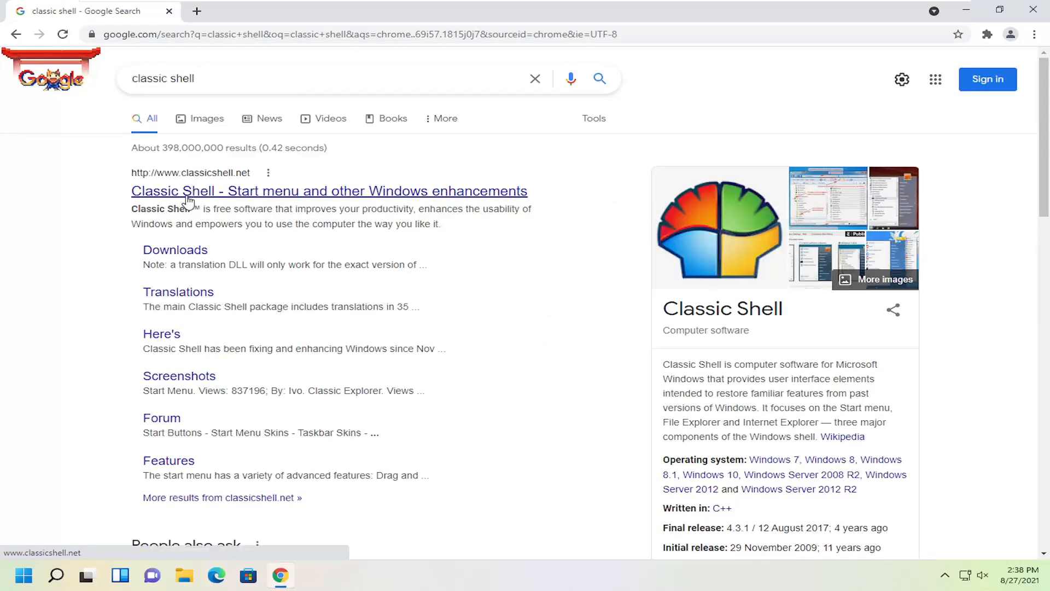
pyautogui.click(330, 191)
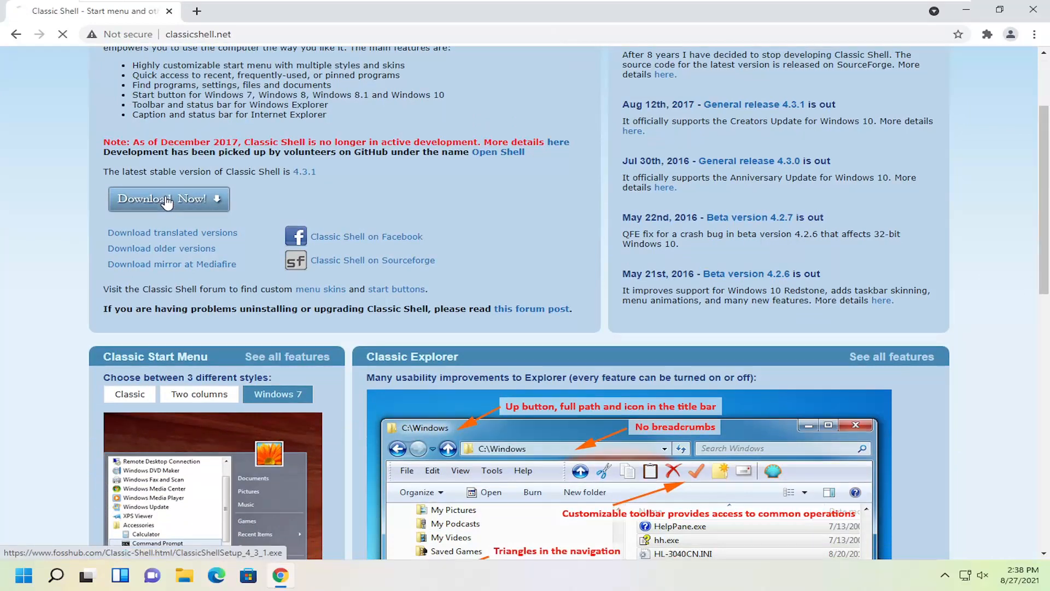
pyautogui.click(169, 199)
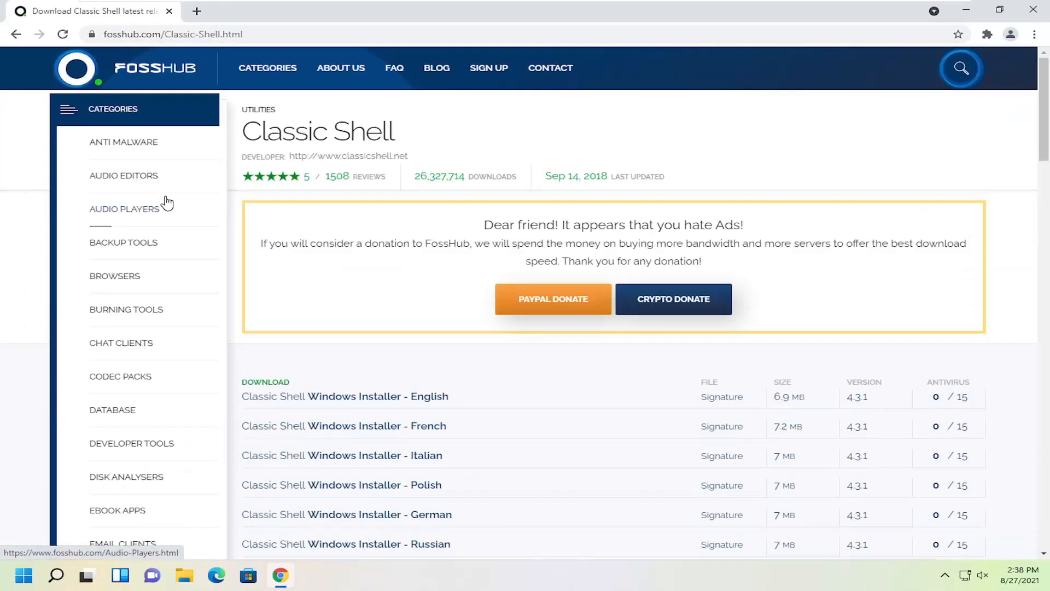
pyautogui.moveTo(270, 357)
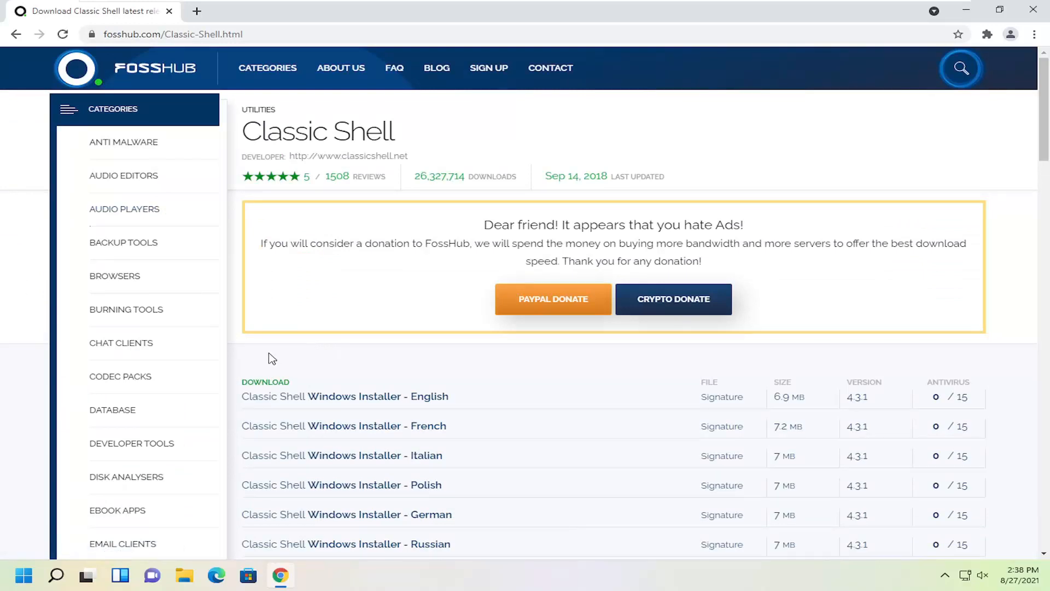
pyautogui.moveTo(486, 199)
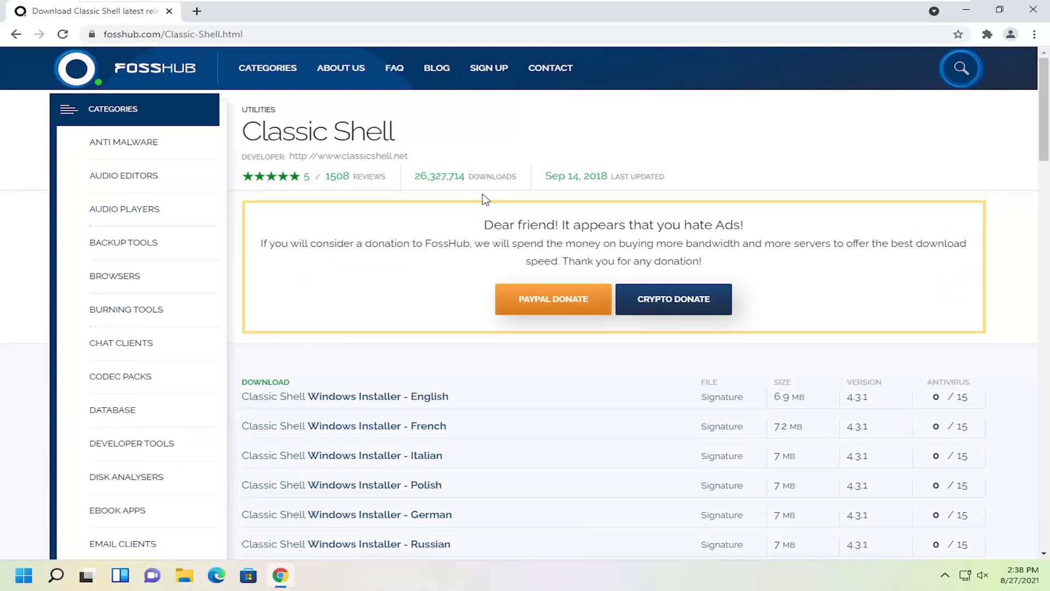
# Download the Classic Shell Windows Installer - English from FossHub.
pyautogui.scroll(-3)
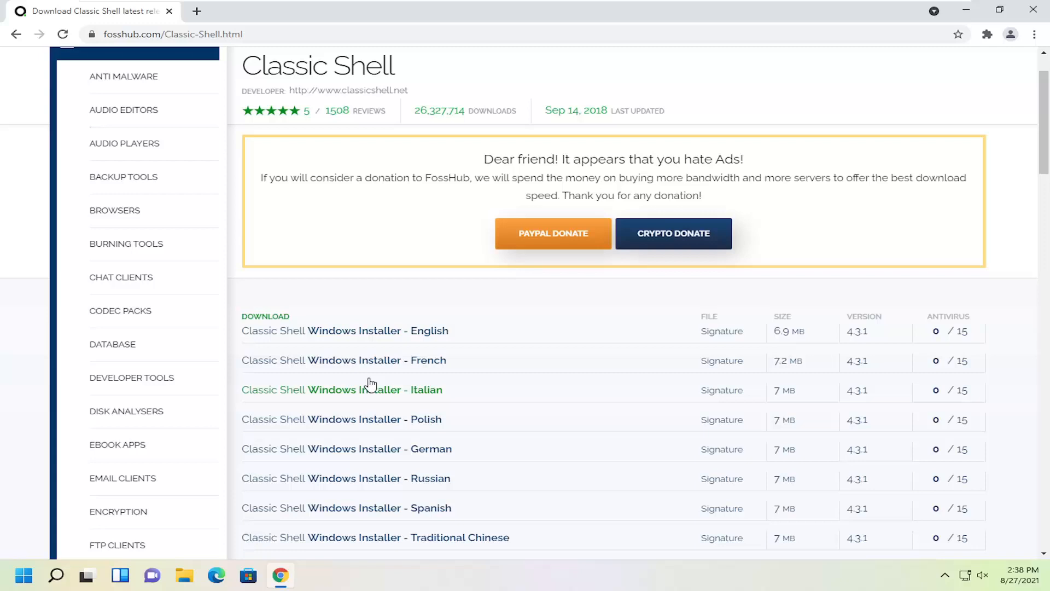
pyautogui.scroll(-3)
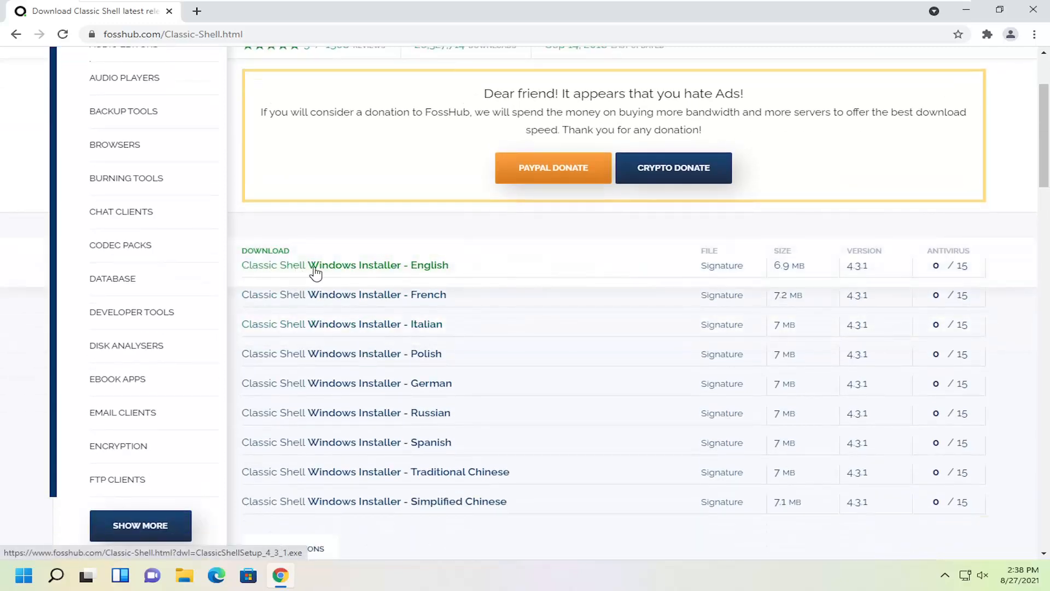
pyautogui.click(345, 265)
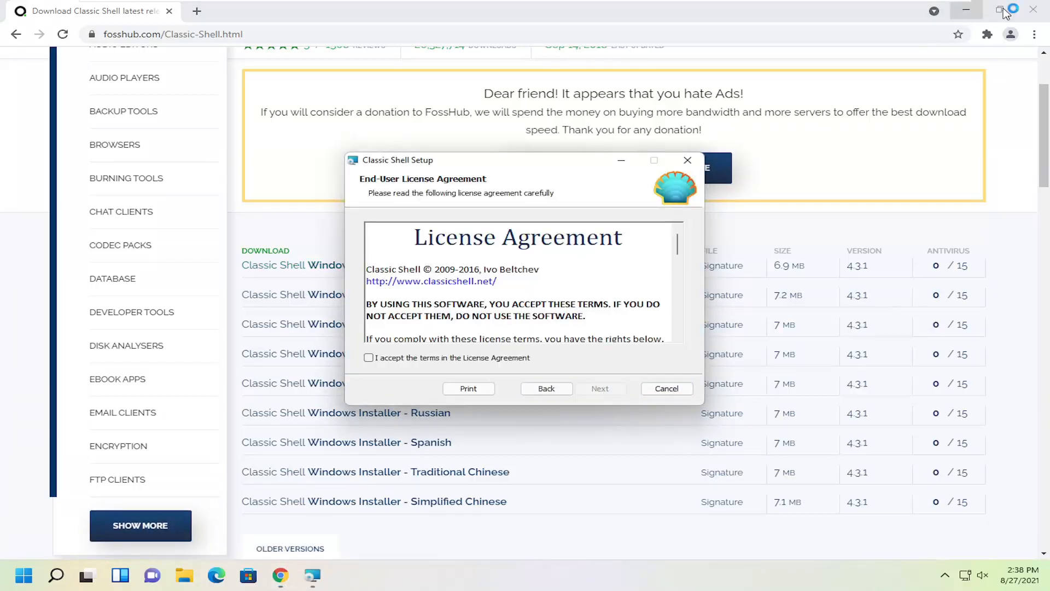
# Accept the license, install Classic Shell and finish with View Readme file checked.
pyautogui.click(367, 357)
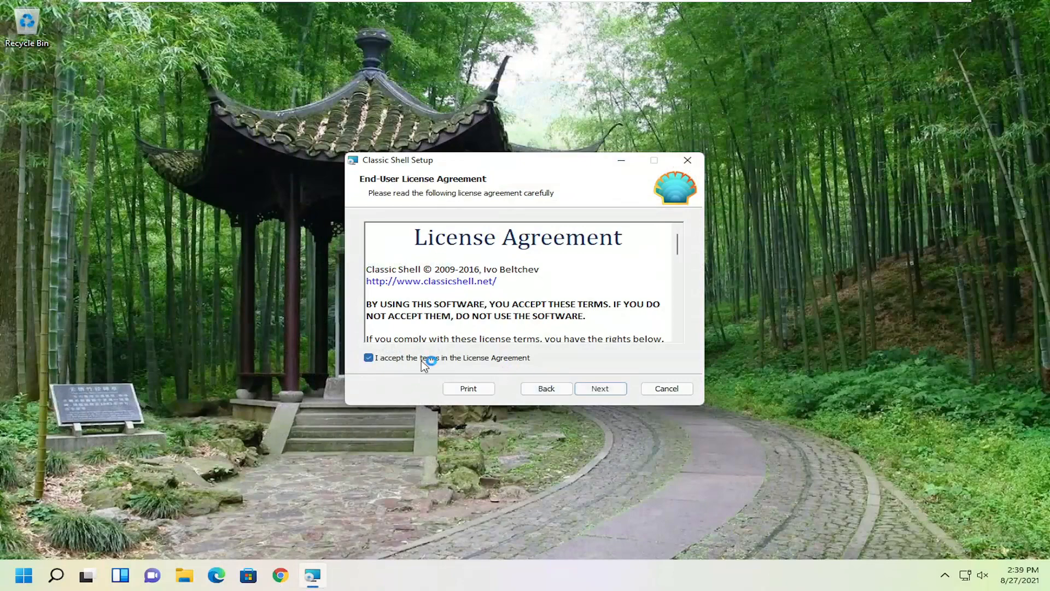
pyautogui.click(601, 389)
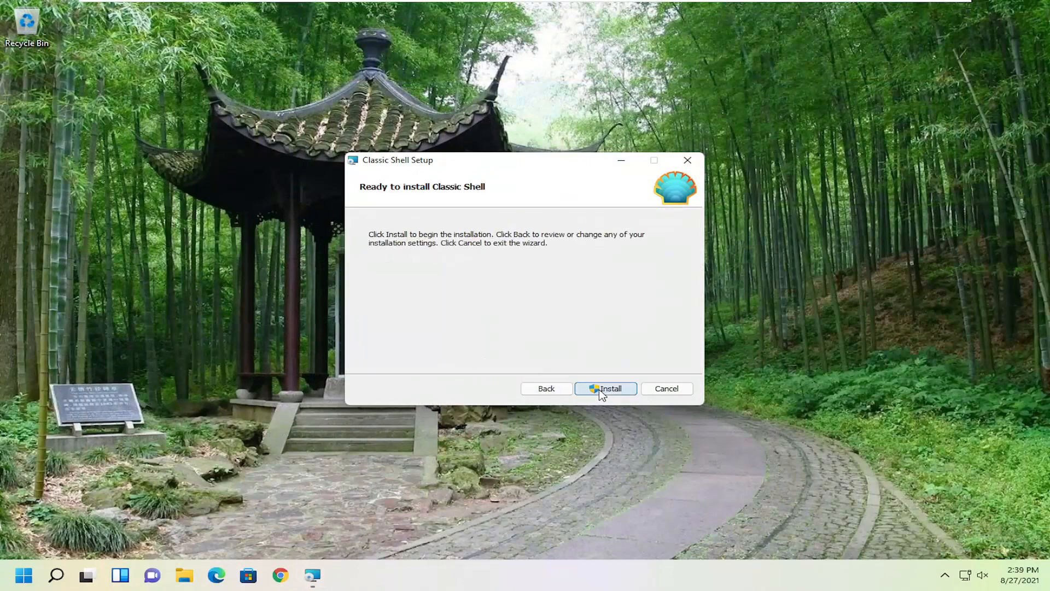
pyautogui.click(604, 389)
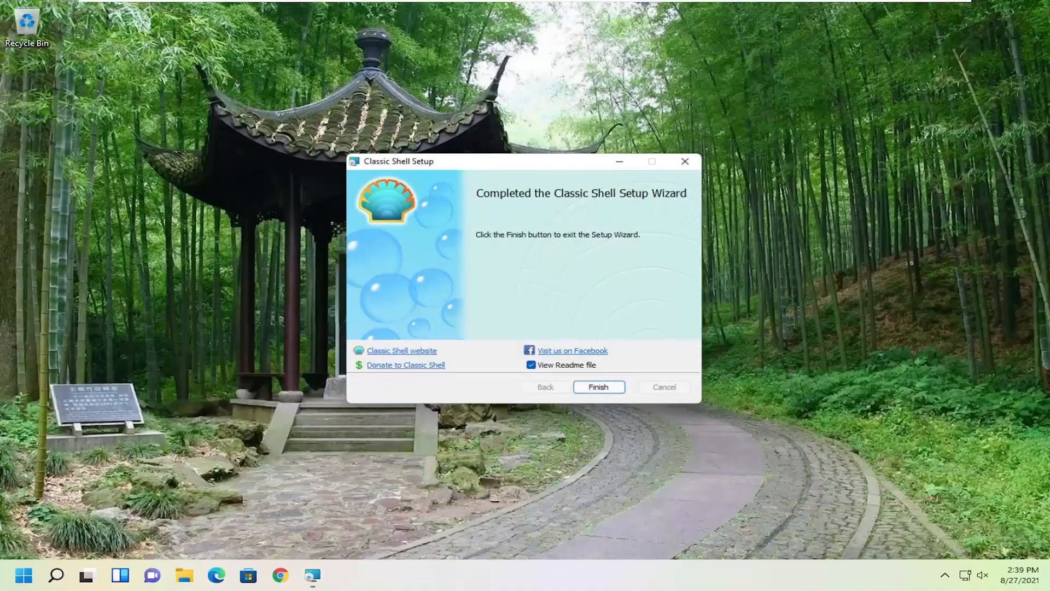
pyautogui.click(598, 388)
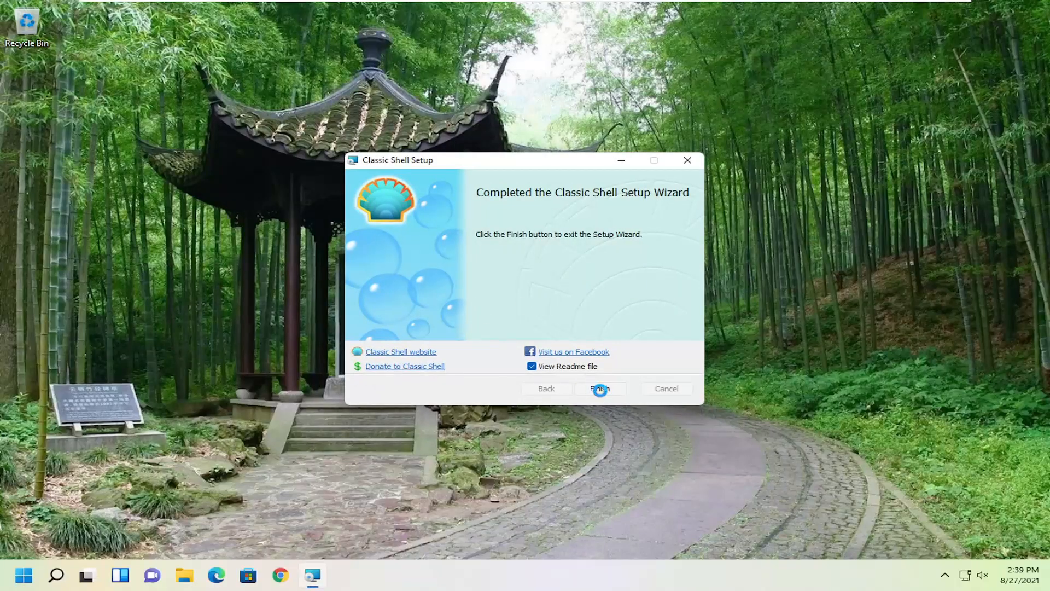
pyautogui.click(599, 389)
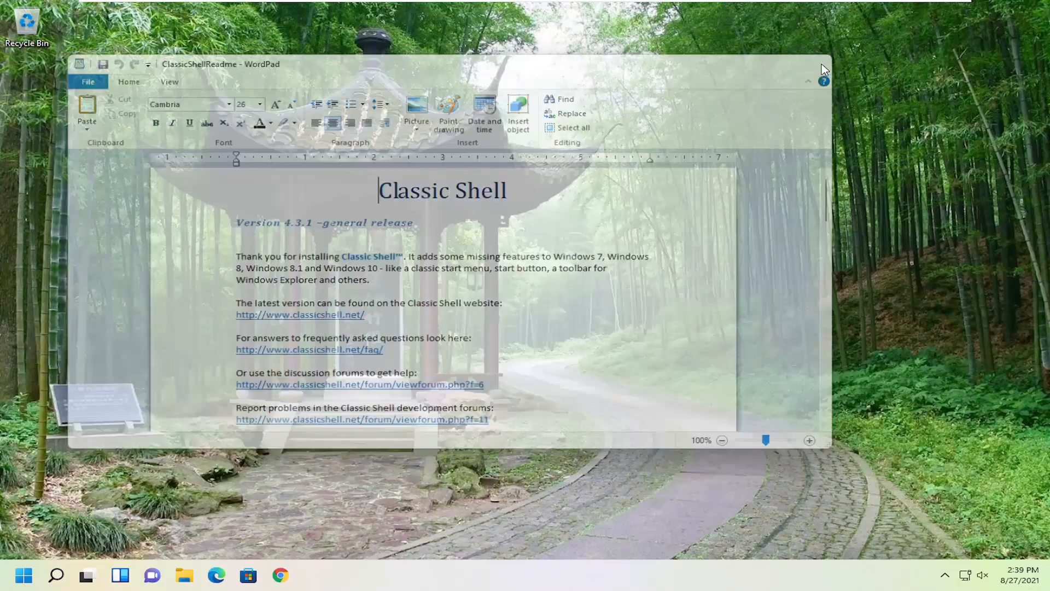
# Search Start for 'classic' and launch Classic Start Menu Settings.
pyautogui.click(23, 581)
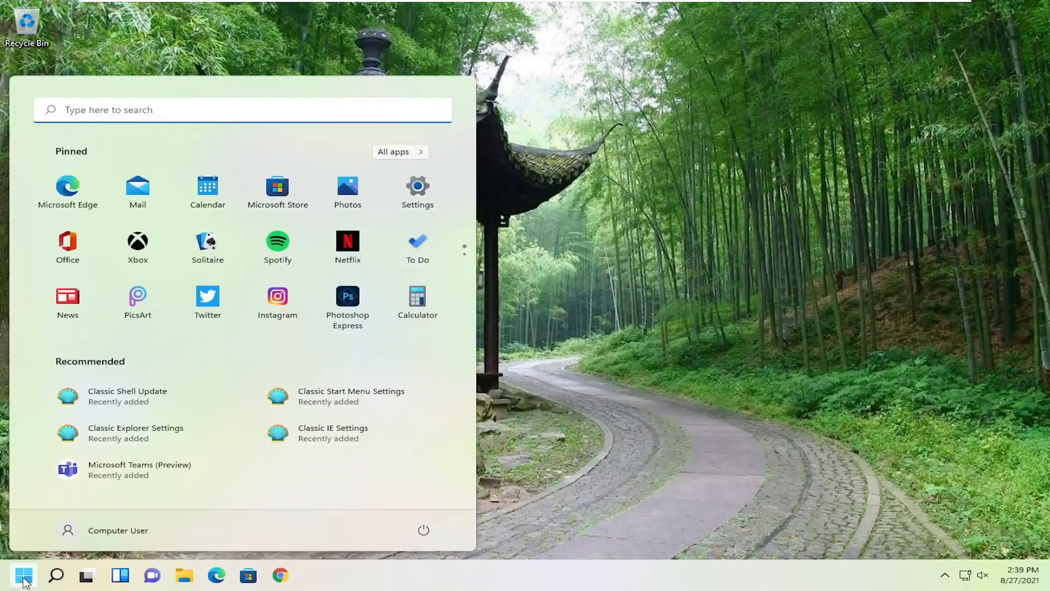
pyautogui.write('classic')
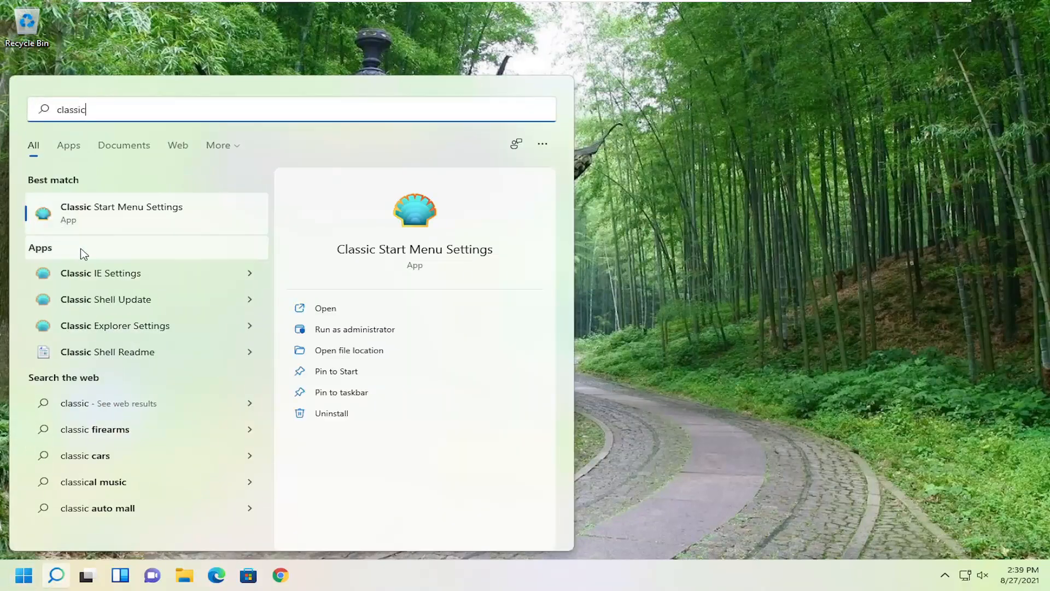
pyautogui.moveTo(94, 214)
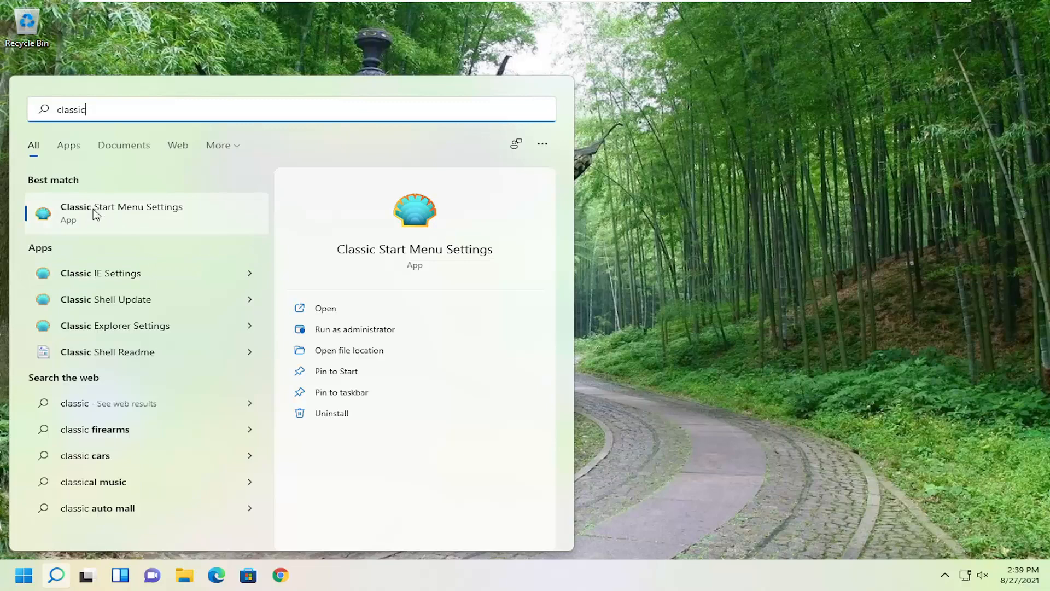
pyautogui.click(122, 211)
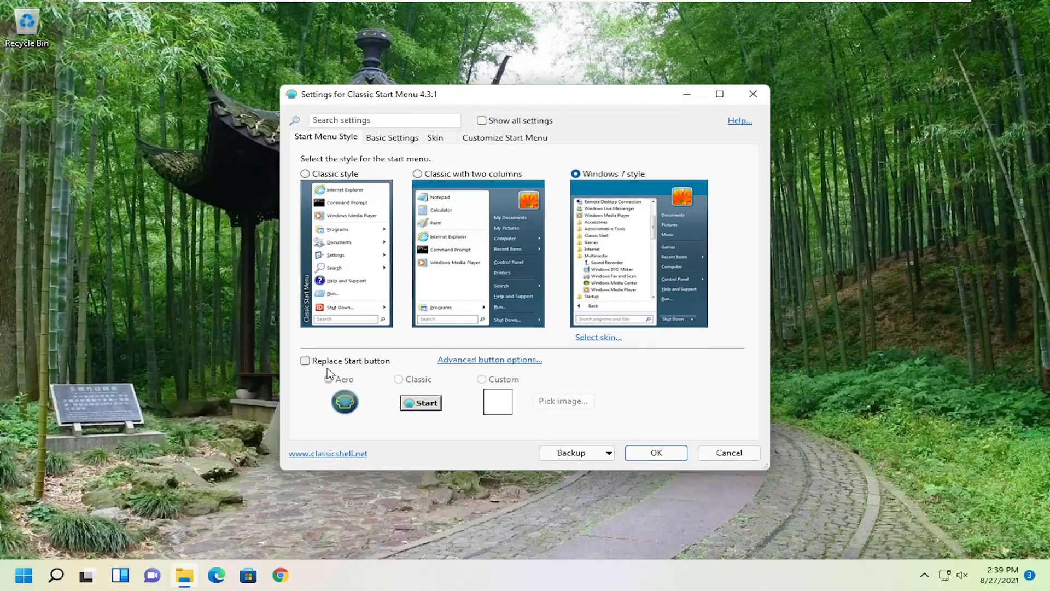
# Replace the Start button and settle on the Aero style button image.
pyautogui.click(305, 359)
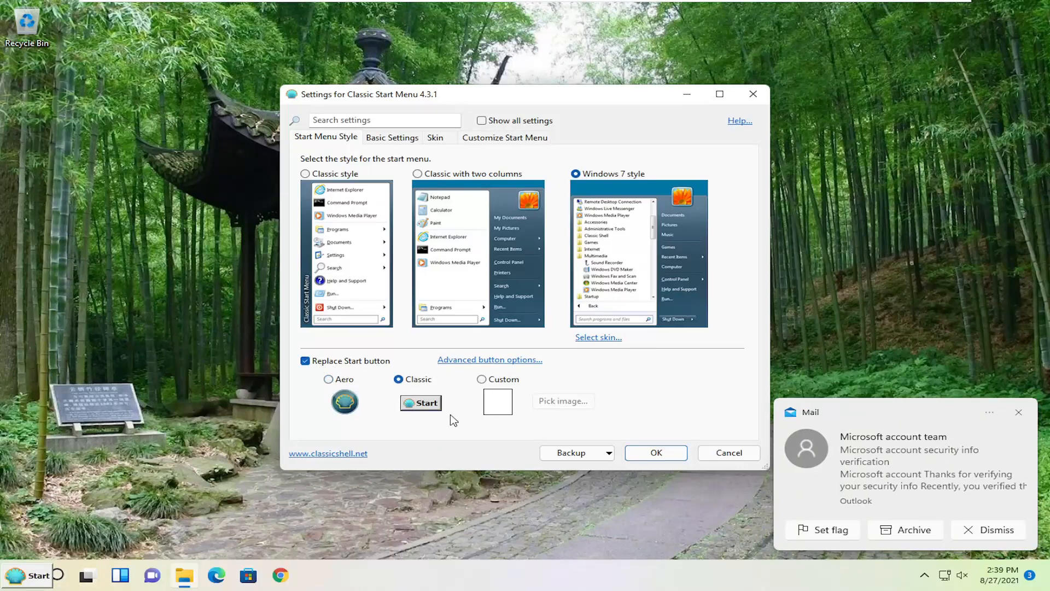
pyautogui.click(482, 379)
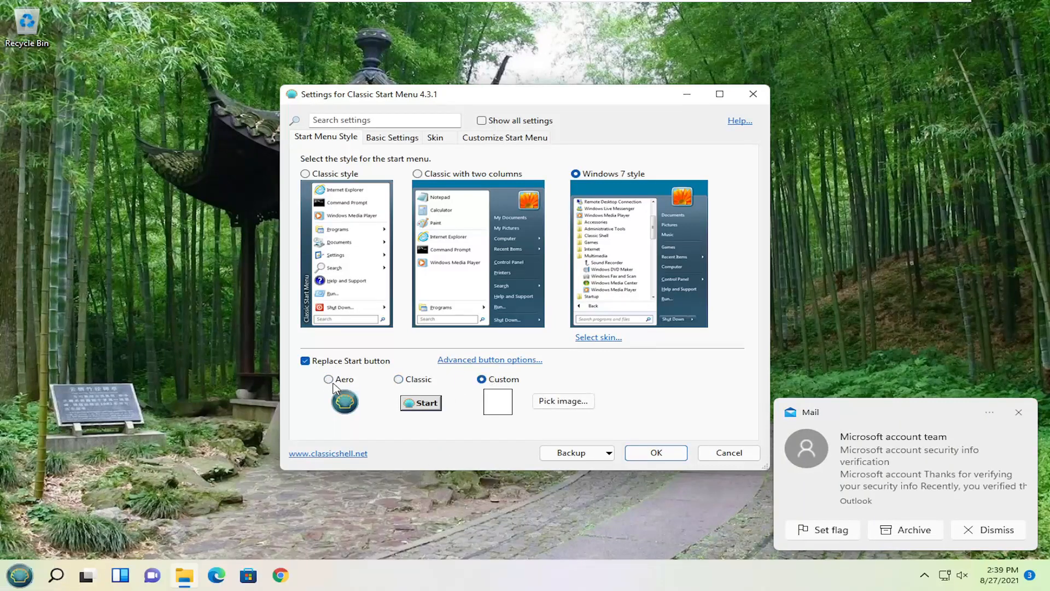
pyautogui.click(330, 380)
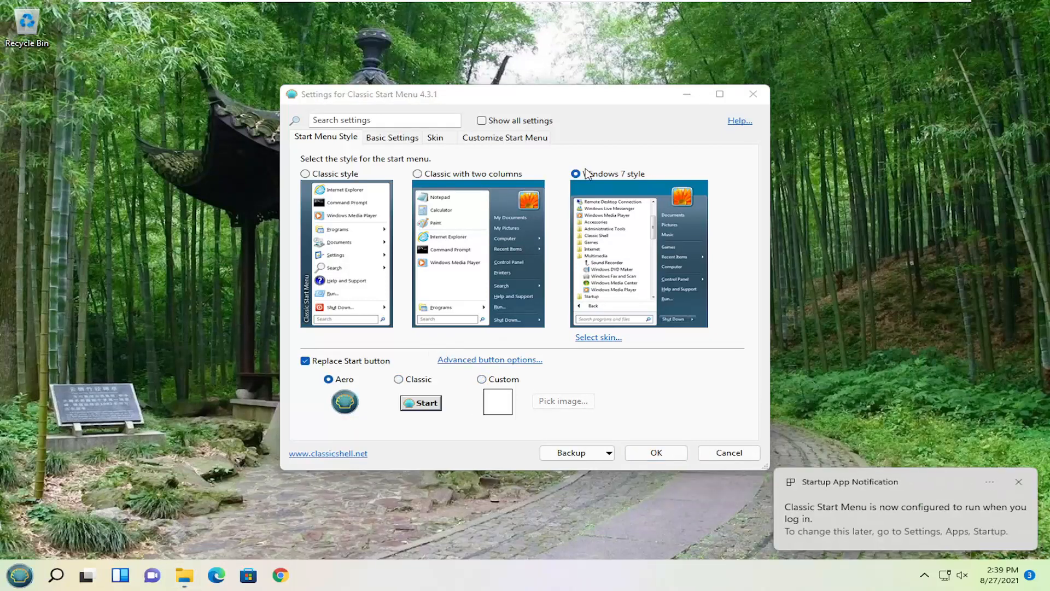
# Try the classic styles, keep Windows 7 style, confirm with OK and preview the new Start menu.
pyautogui.click(416, 174)
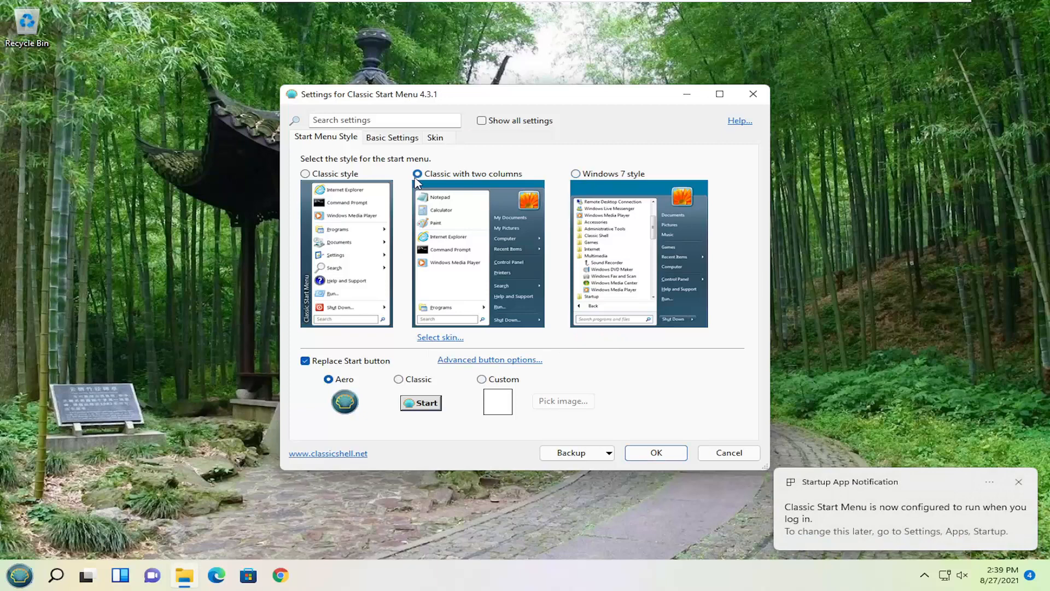
pyautogui.click(306, 173)
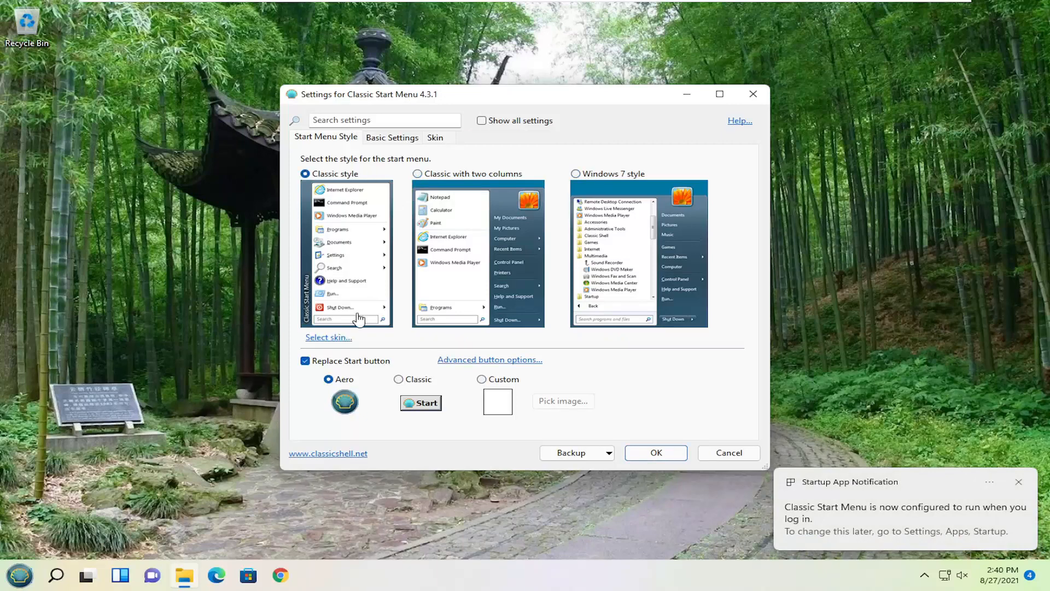
pyautogui.moveTo(338, 315)
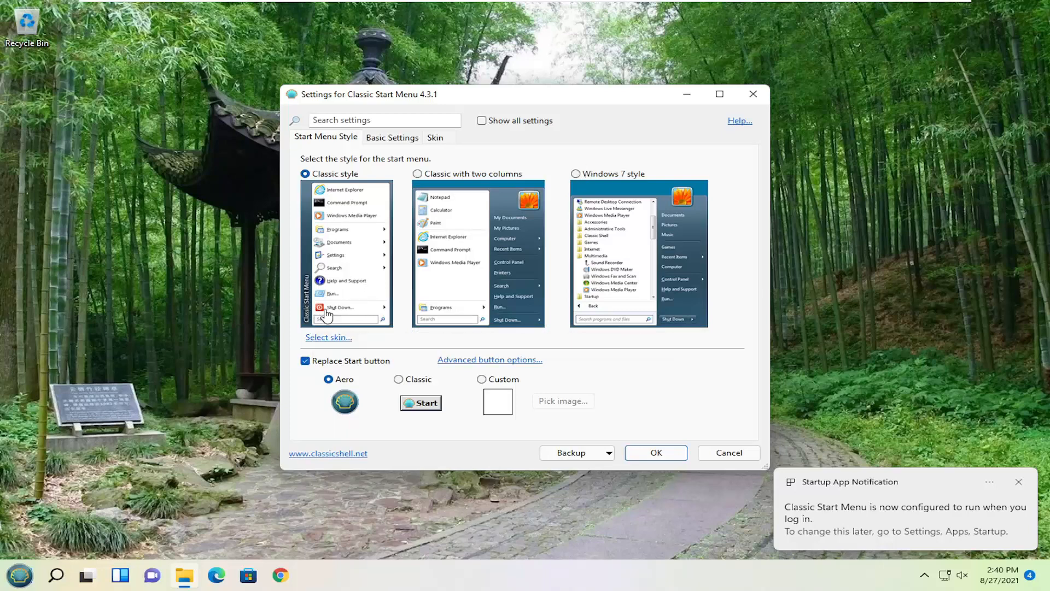
pyautogui.moveTo(341, 333)
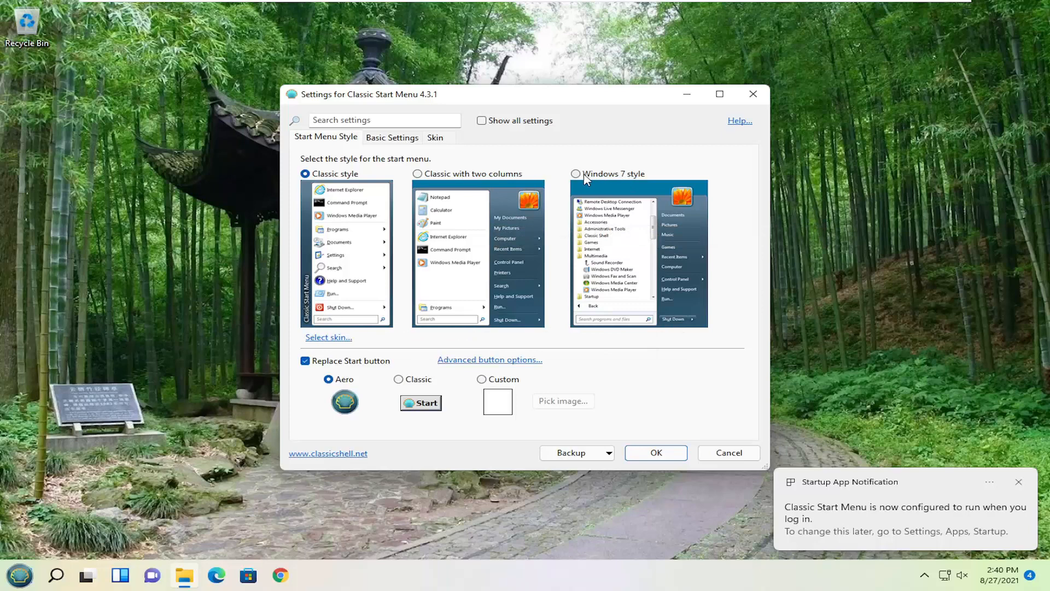
pyautogui.click(574, 174)
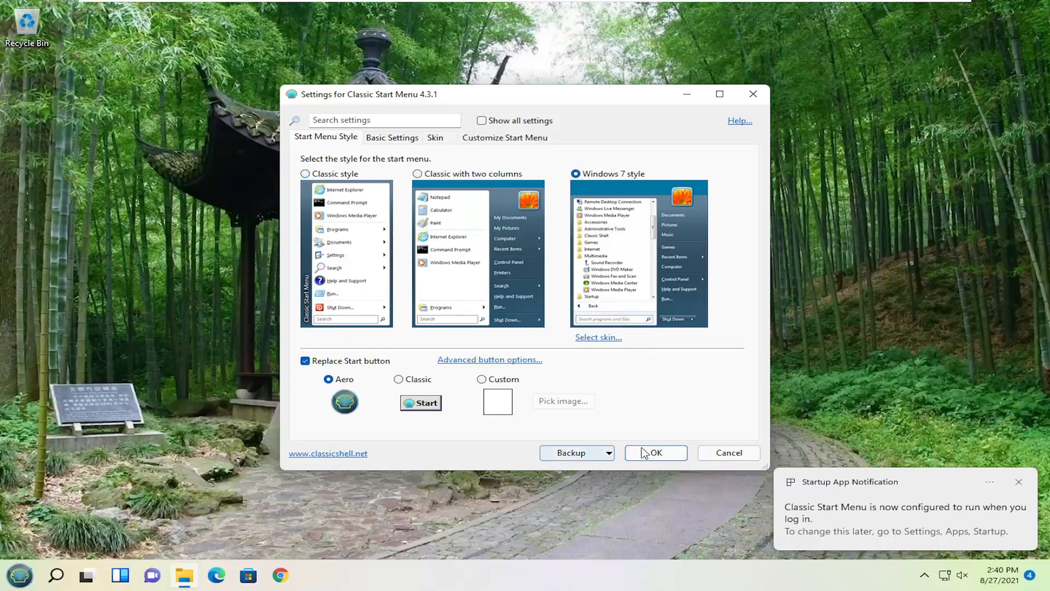
pyautogui.click(655, 452)
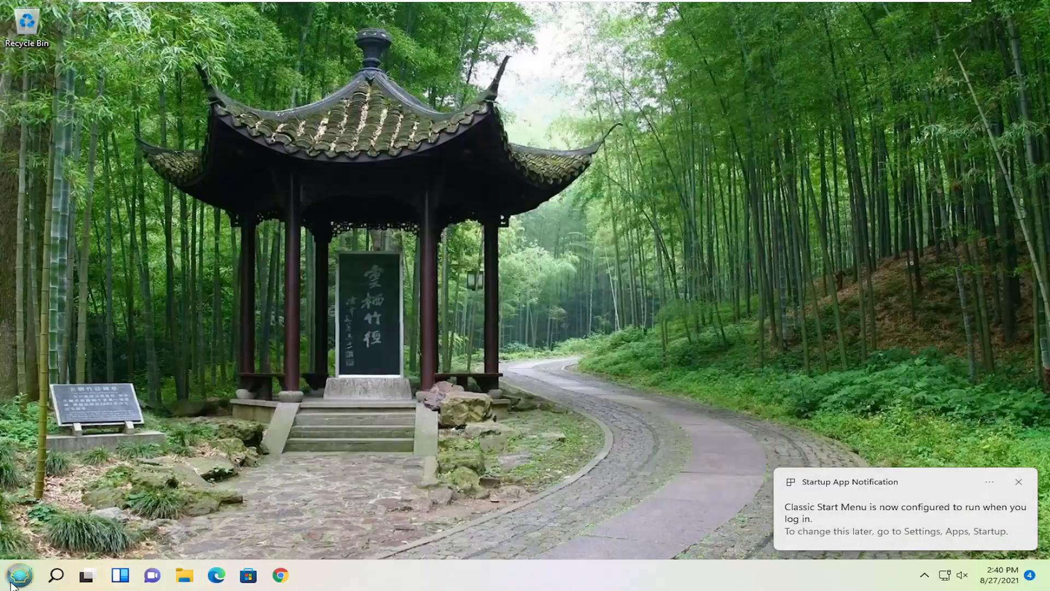
pyautogui.click(19, 574)
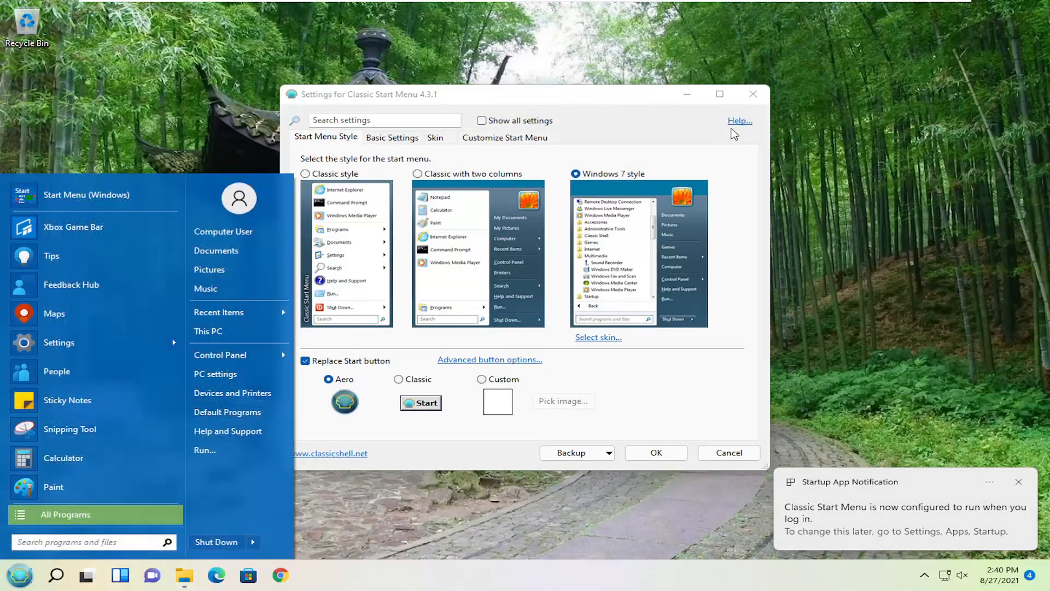
pyautogui.click(655, 451)
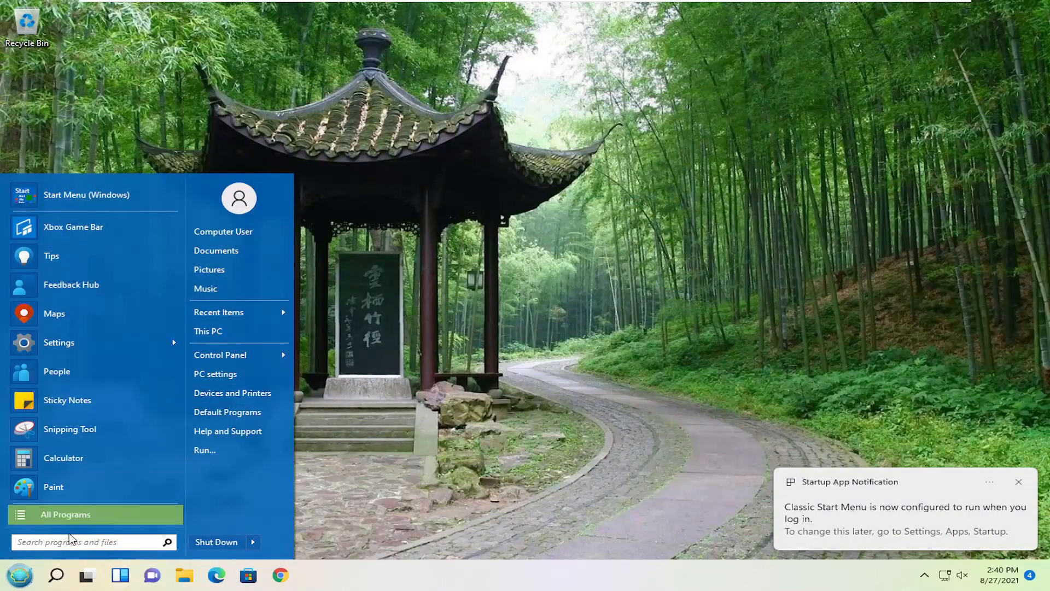
pyautogui.moveTo(19, 575)
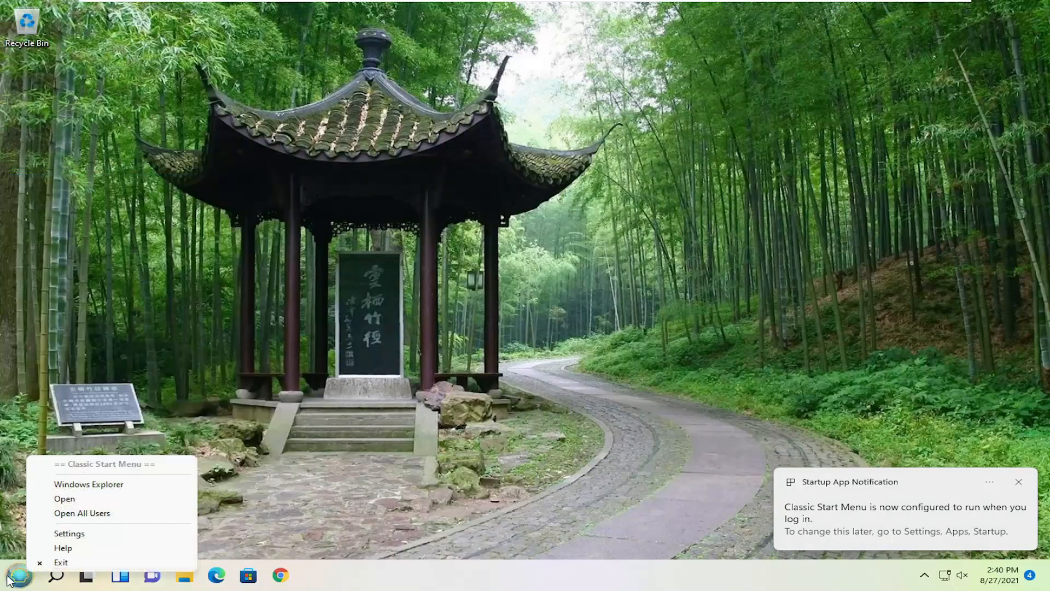
# Reopen the settings, change the Skin from Metro to Classic Skin and confirm with OK.
pyautogui.click(69, 533)
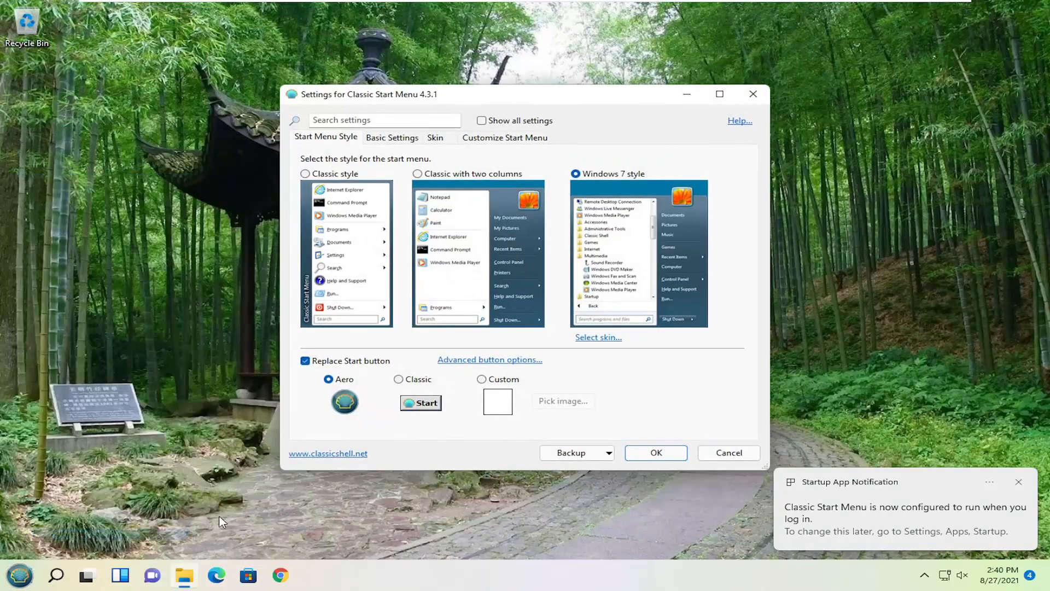
pyautogui.click(506, 137)
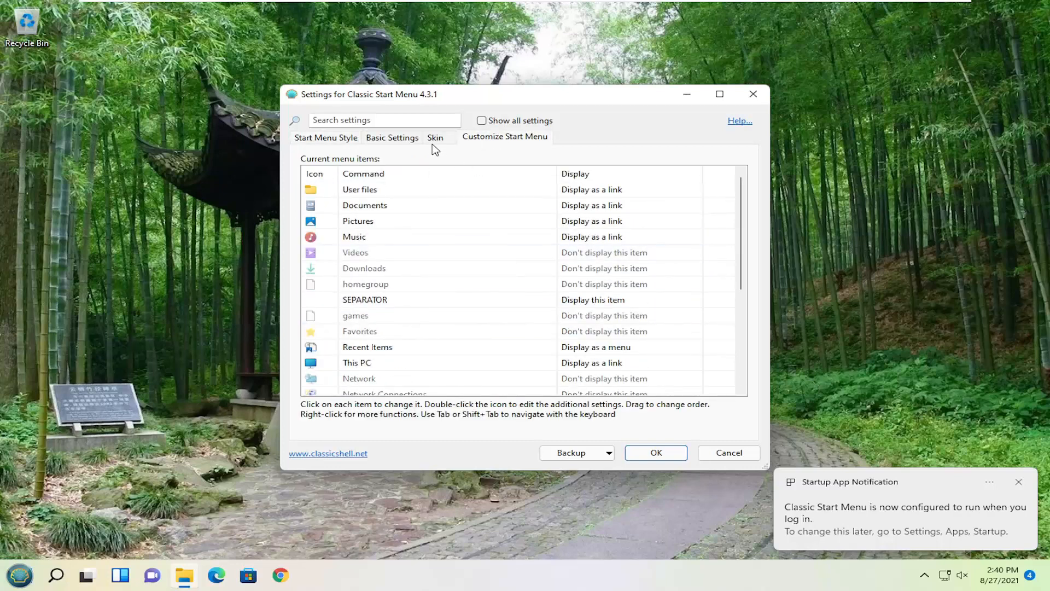
pyautogui.click(434, 138)
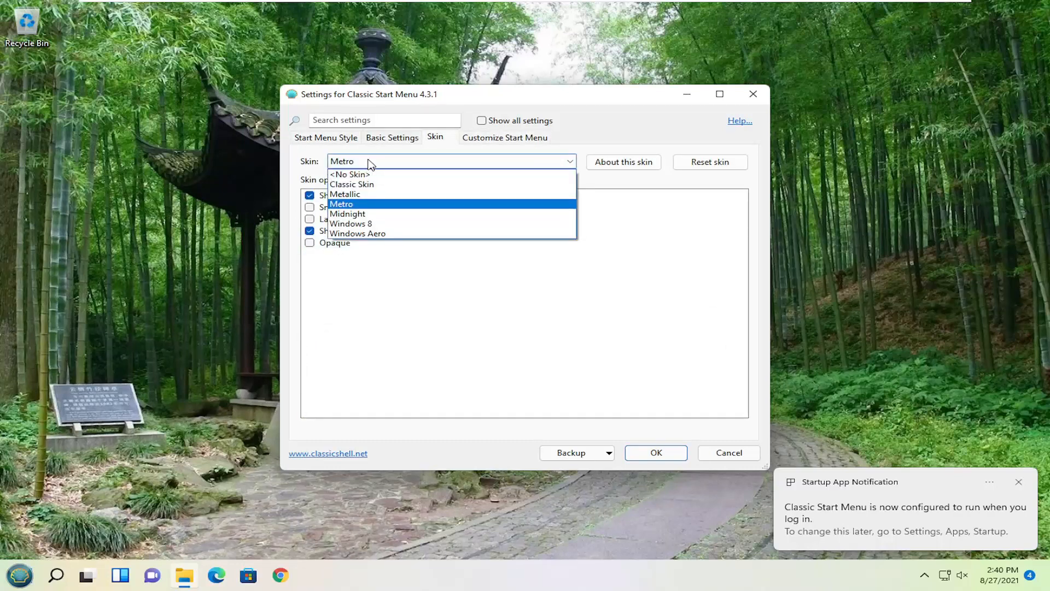
pyautogui.click(351, 184)
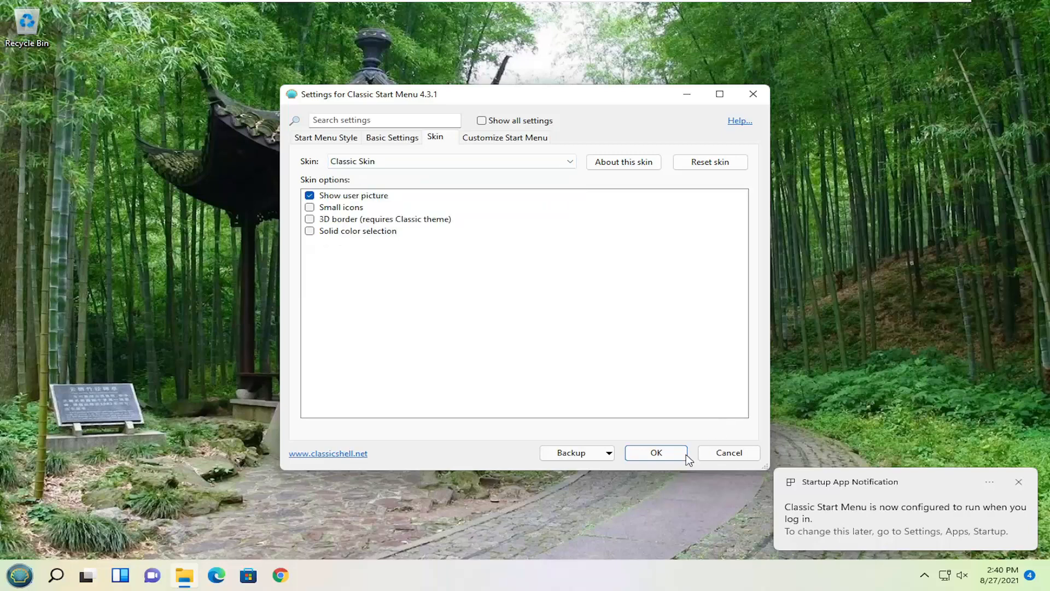
pyautogui.click(655, 452)
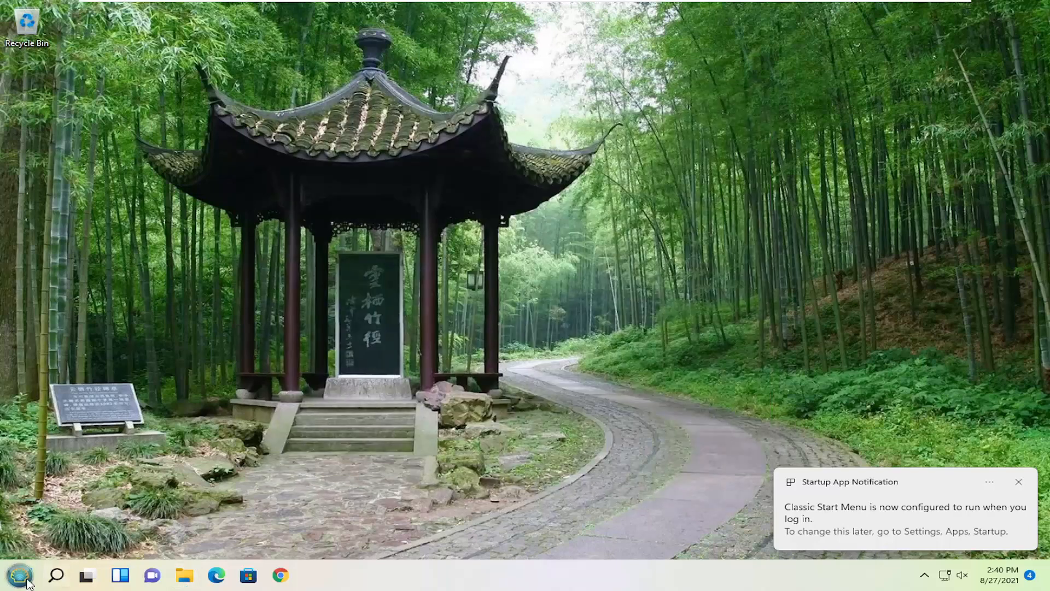
pyautogui.click(19, 574)
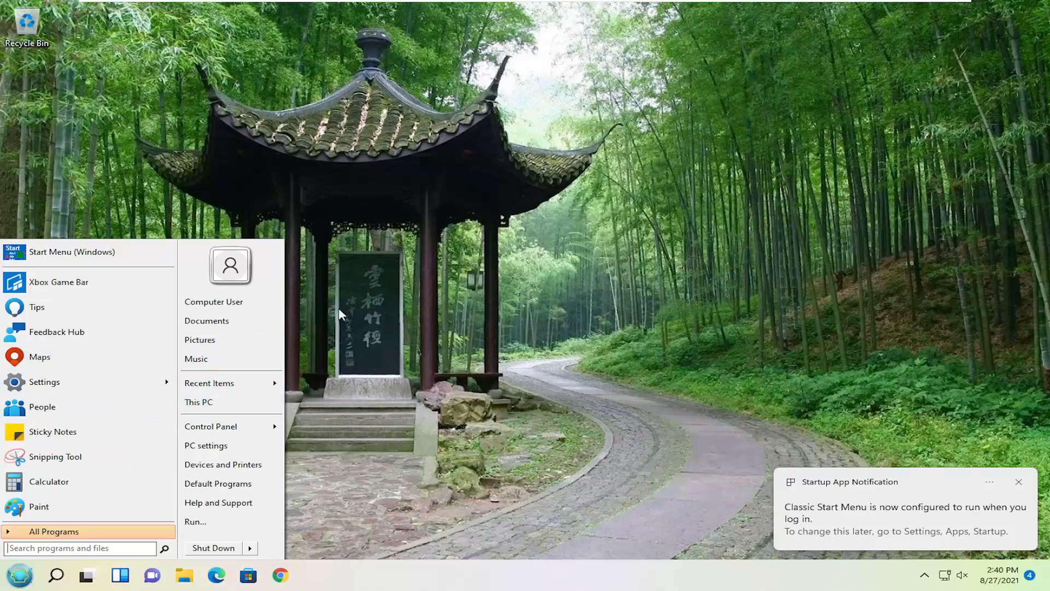
pyautogui.moveTo(333, 435)
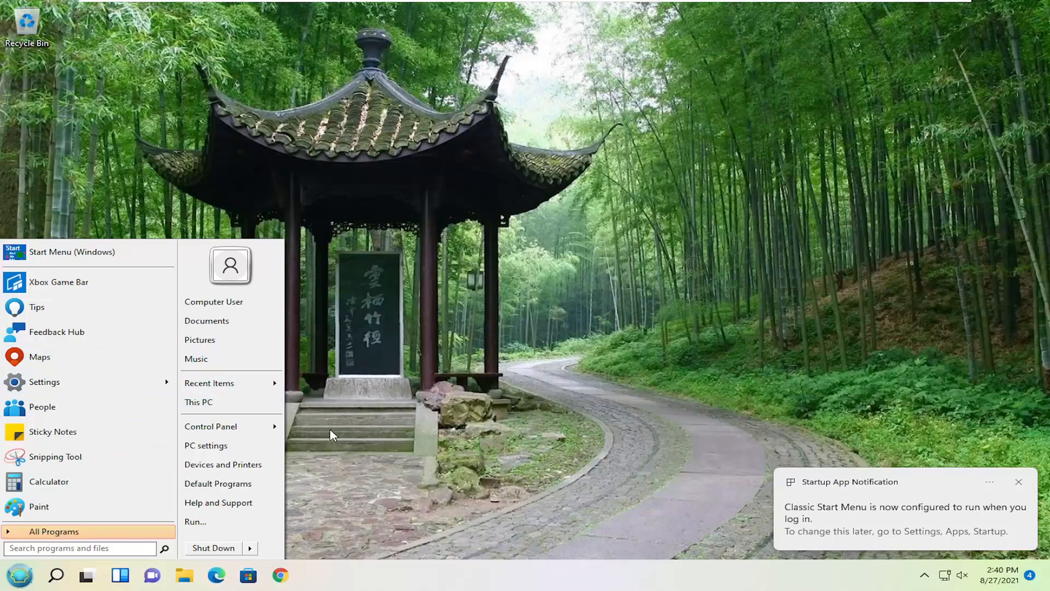
pyautogui.moveTo(379, 350)
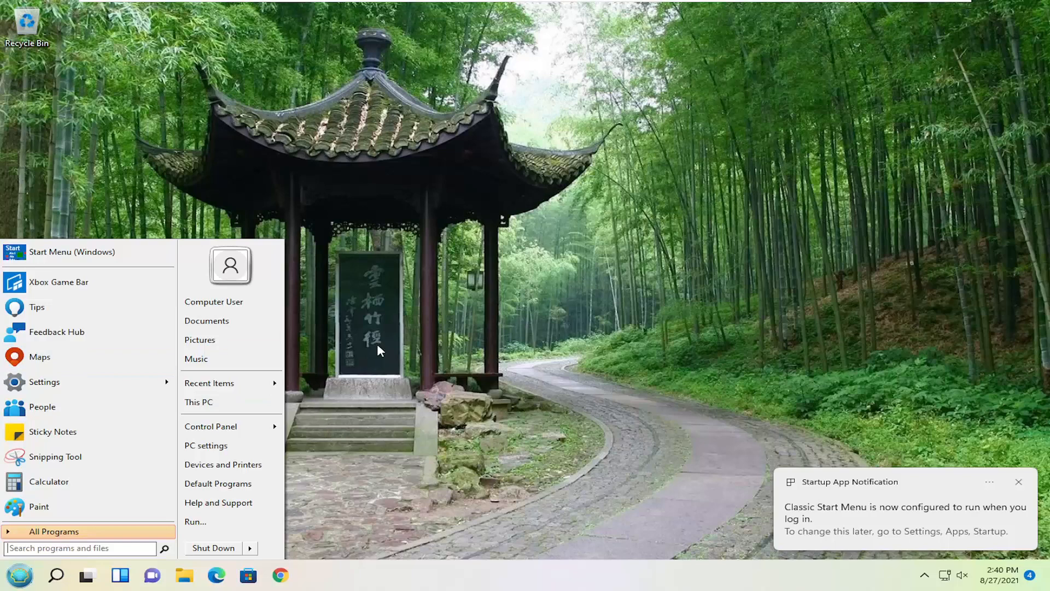
pyautogui.moveTo(893, 455)
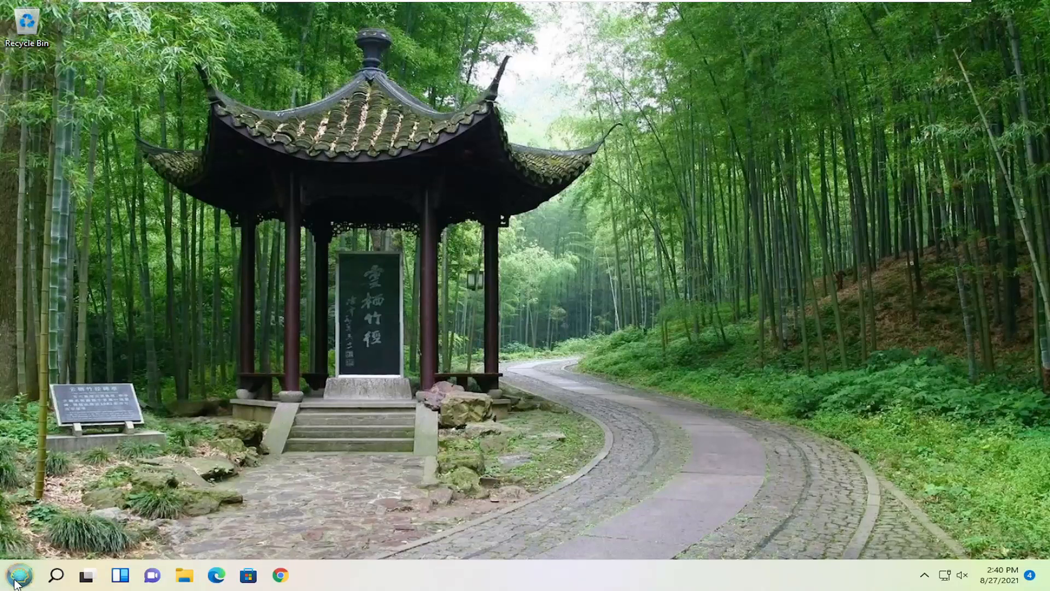
pyautogui.click(18, 575)
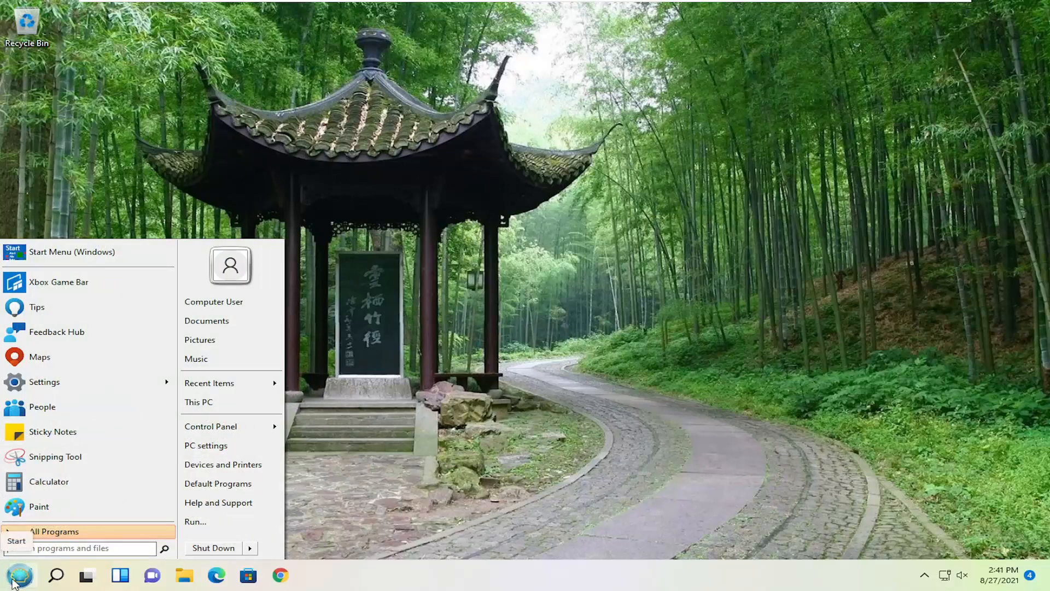
pyautogui.click(18, 574)
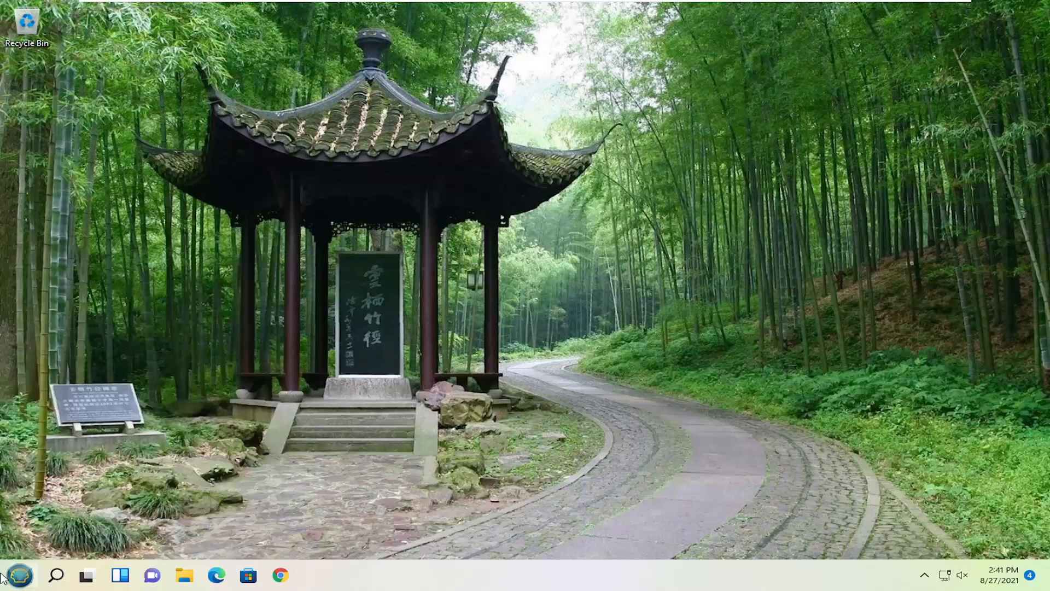
pyautogui.click(19, 574)
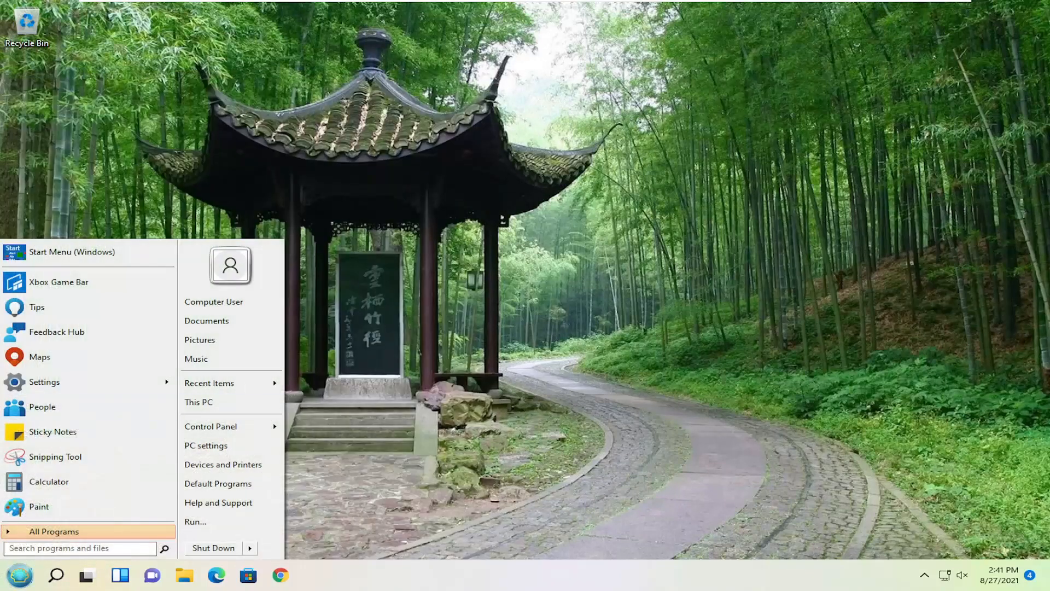
pyautogui.click(19, 575)
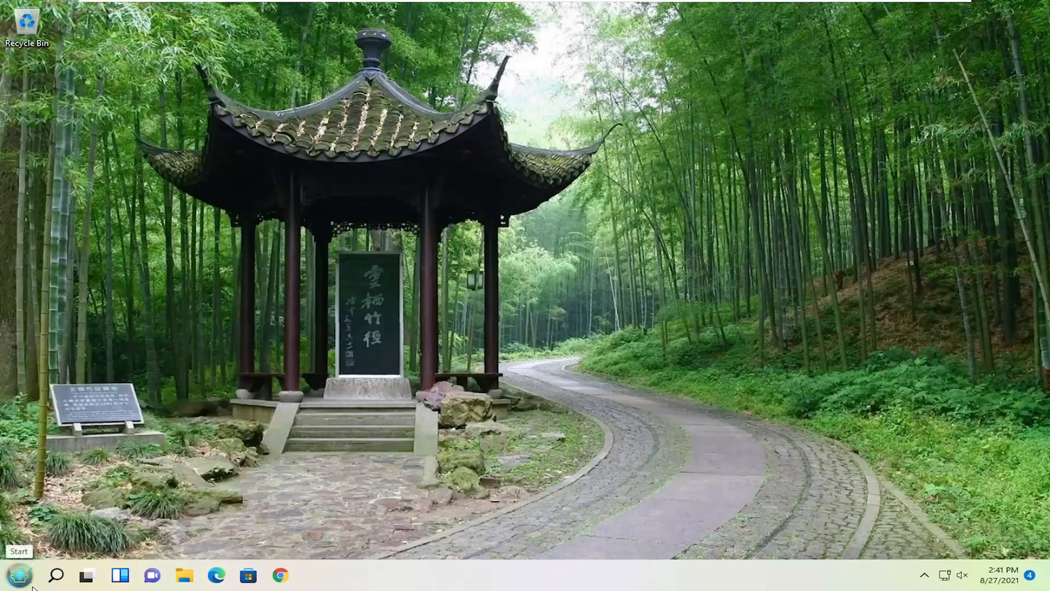
pyautogui.click(19, 574)
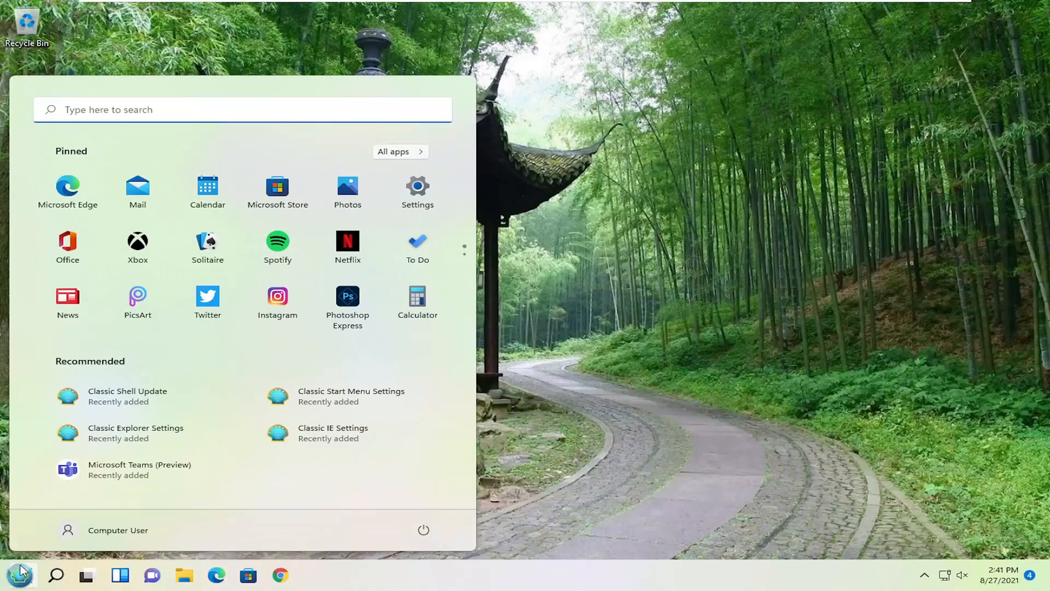
pyautogui.click(20, 574)
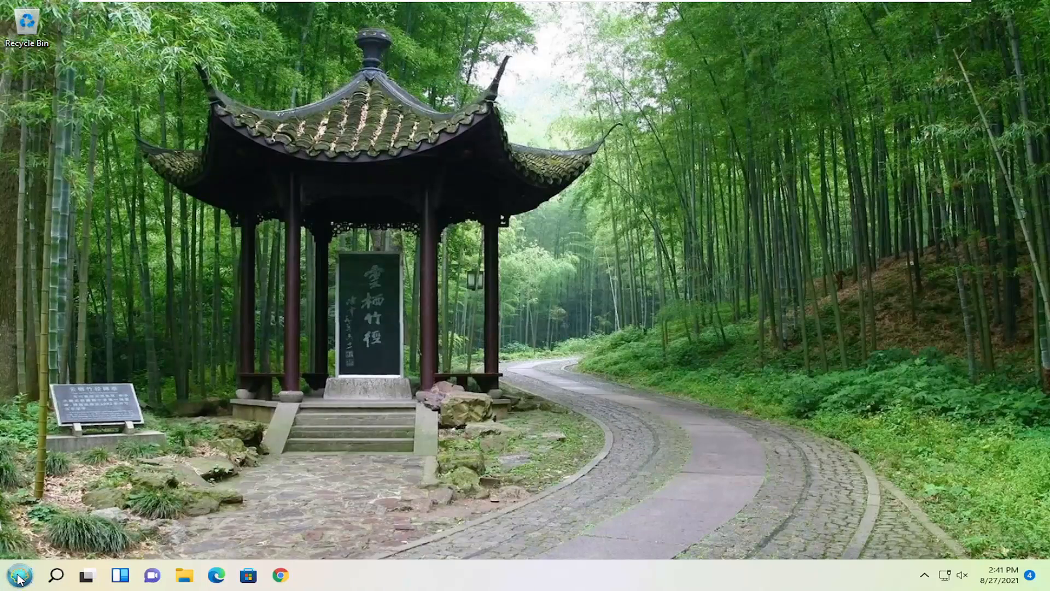
pyautogui.click(18, 574)
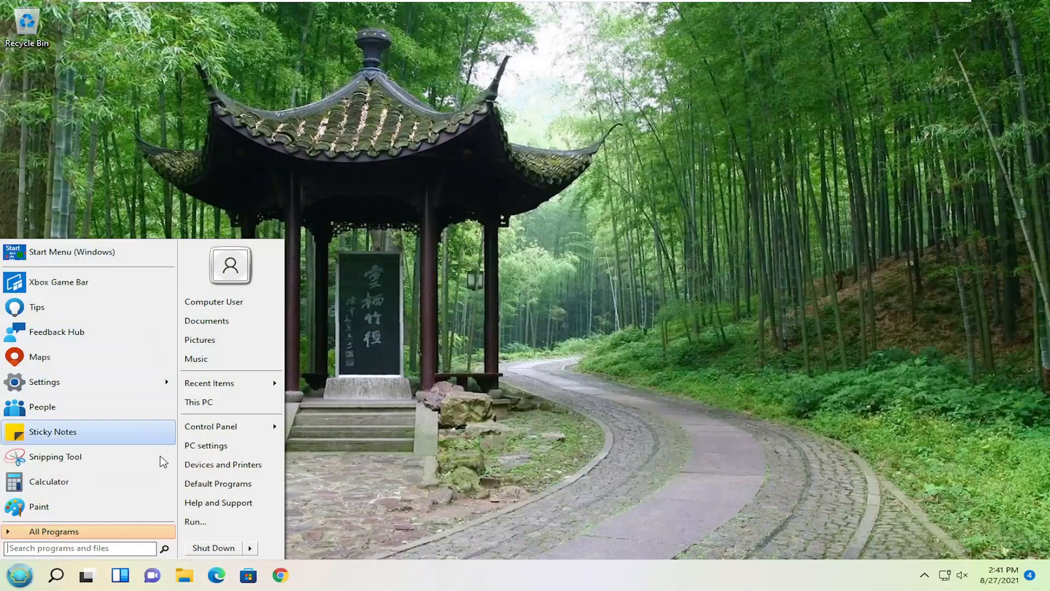
pyautogui.click(19, 574)
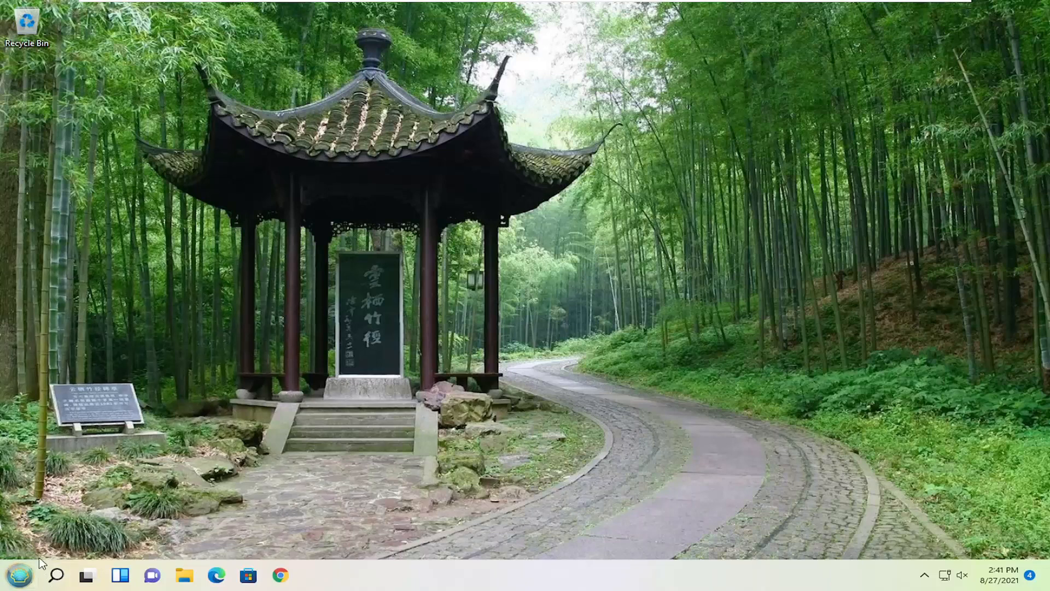
pyautogui.moveTo(18, 574)
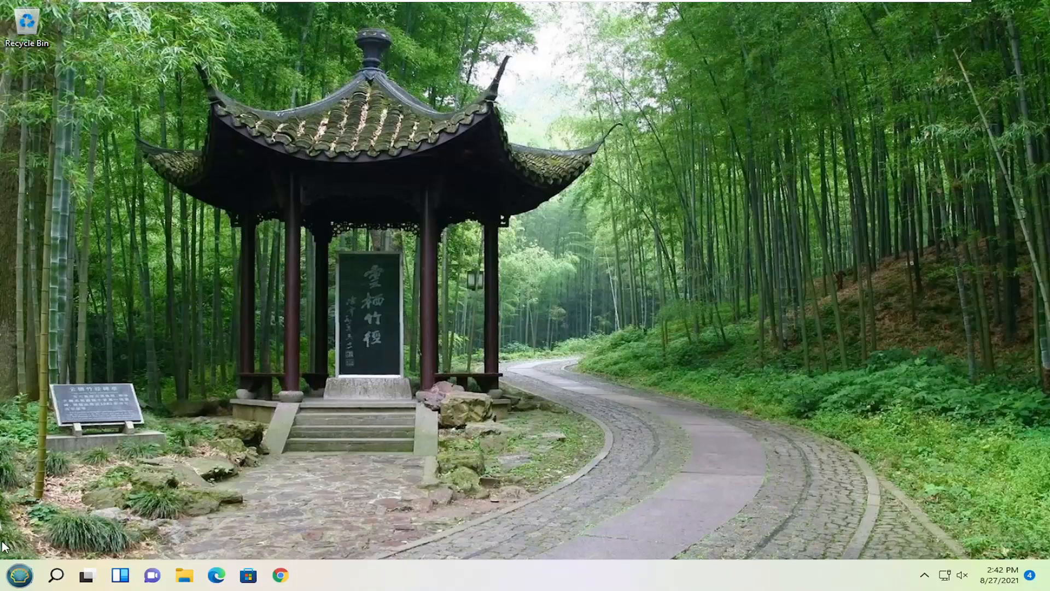
pyautogui.moveTo(329, 394)
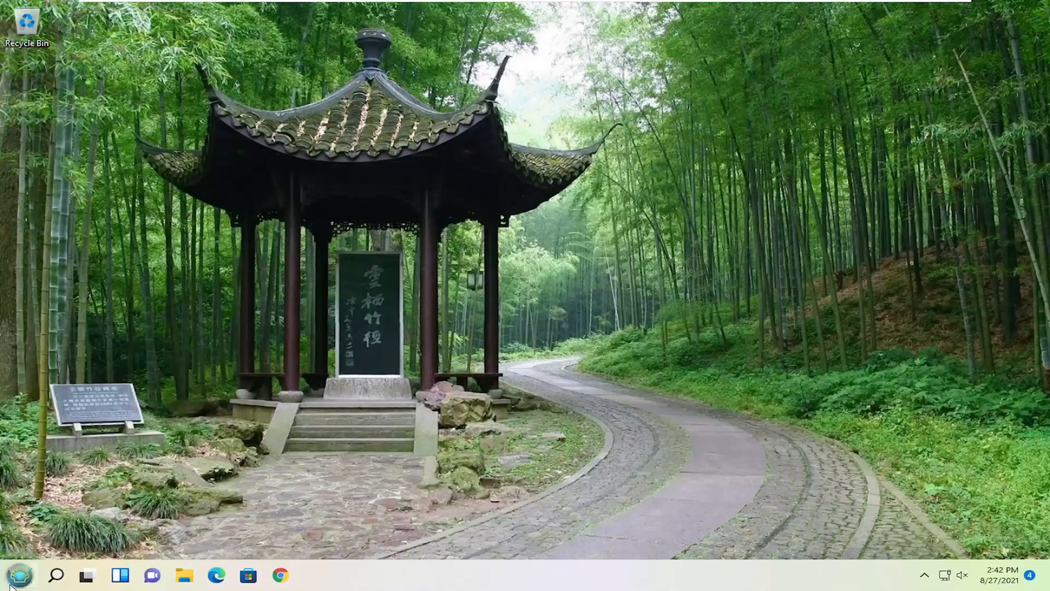
pyautogui.click(19, 574)
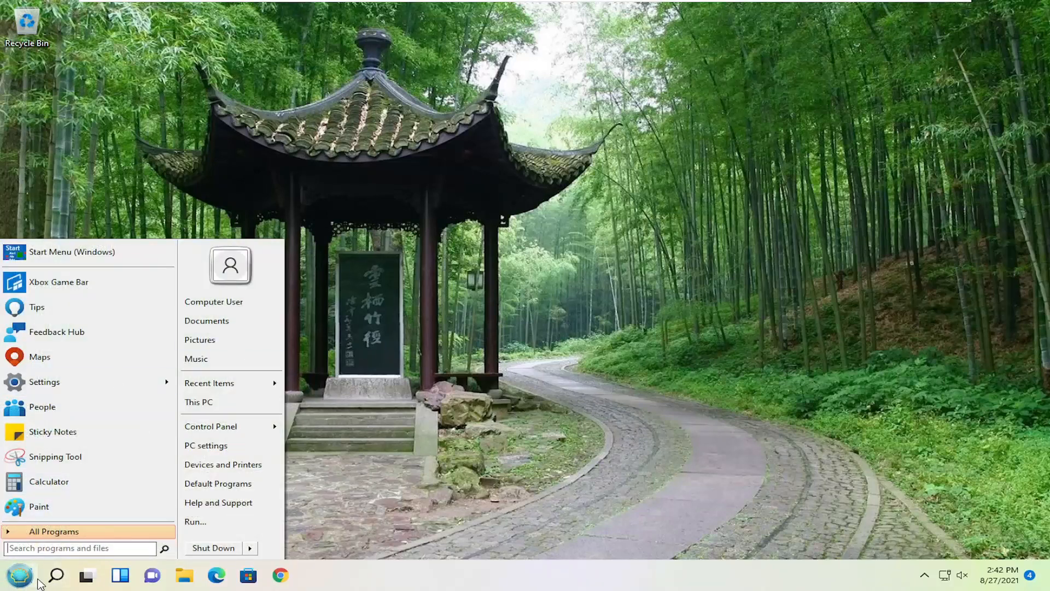
pyautogui.click(55, 575)
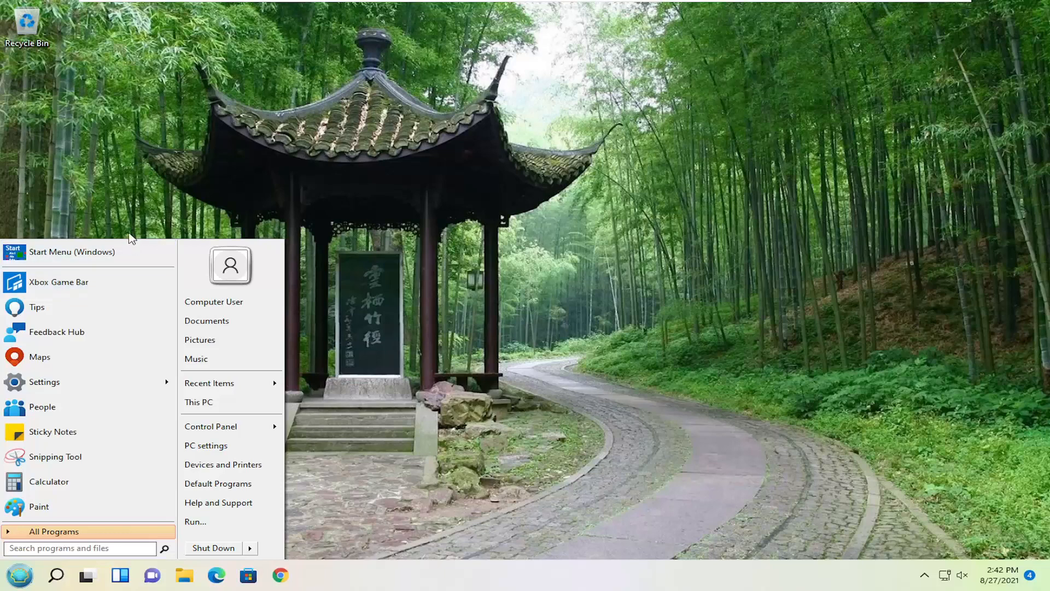
pyautogui.moveTo(366, 489)
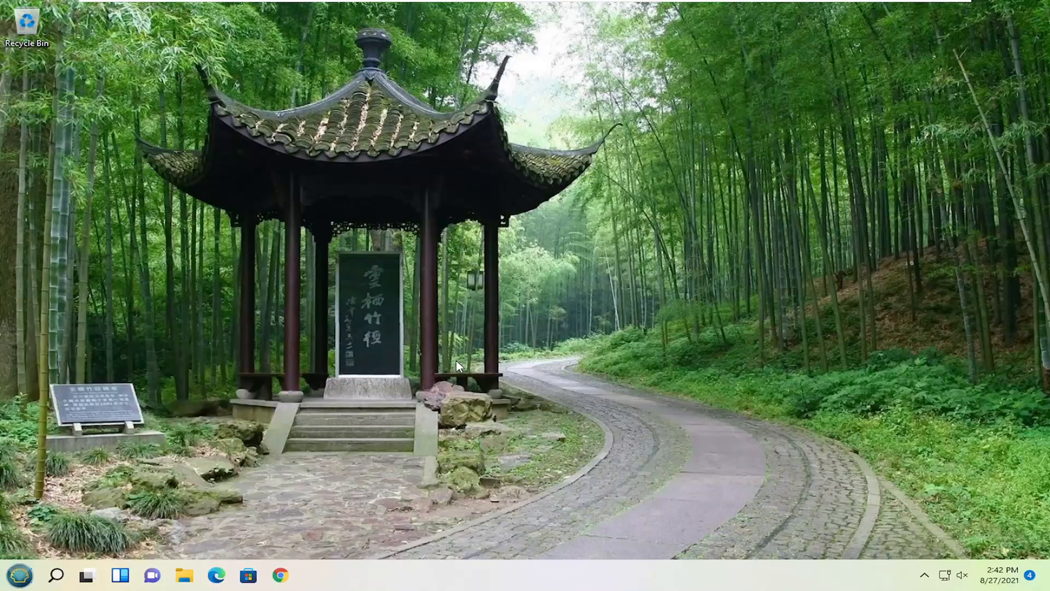
pyautogui.moveTo(460, 366)
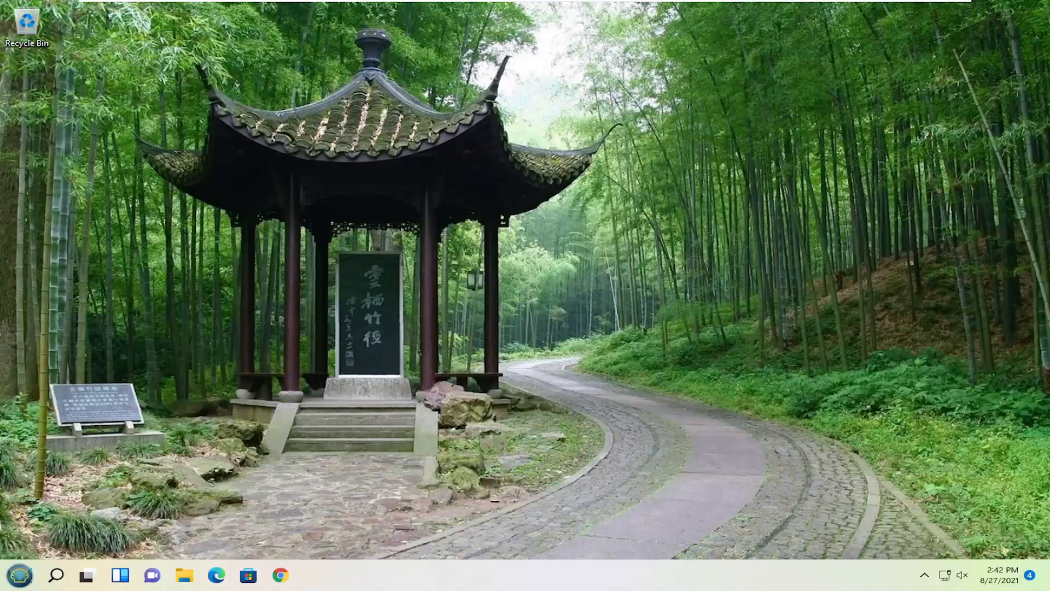